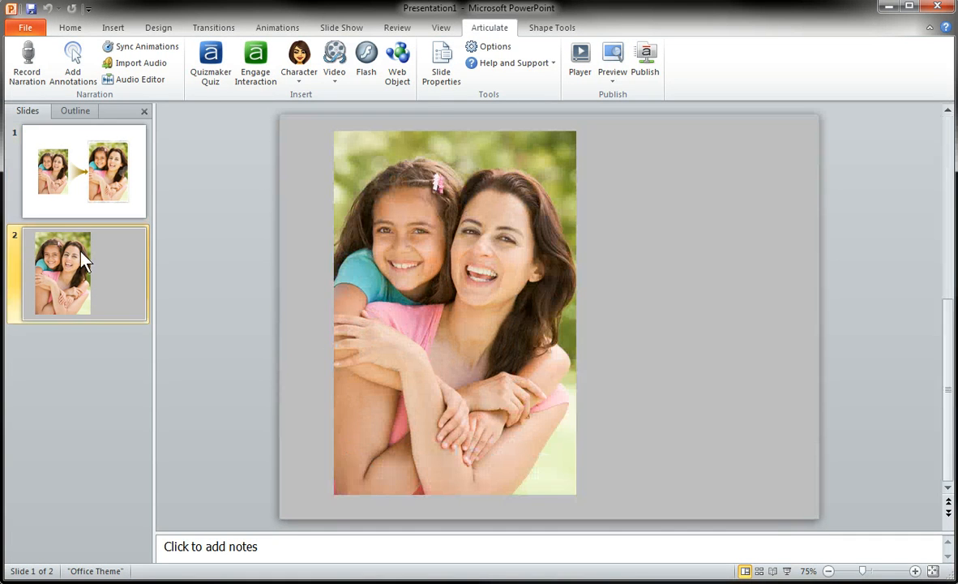
# Review the before-and-after slide, then clear the leftover artistic effect from the plain photo on slide 2
pyautogui.click(84, 170)
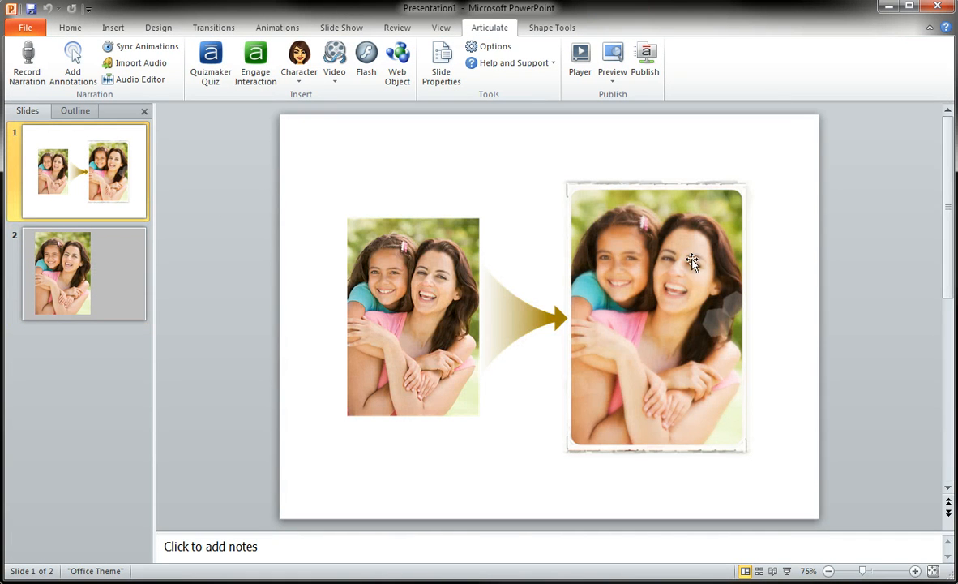
pyautogui.moveTo(593, 372)
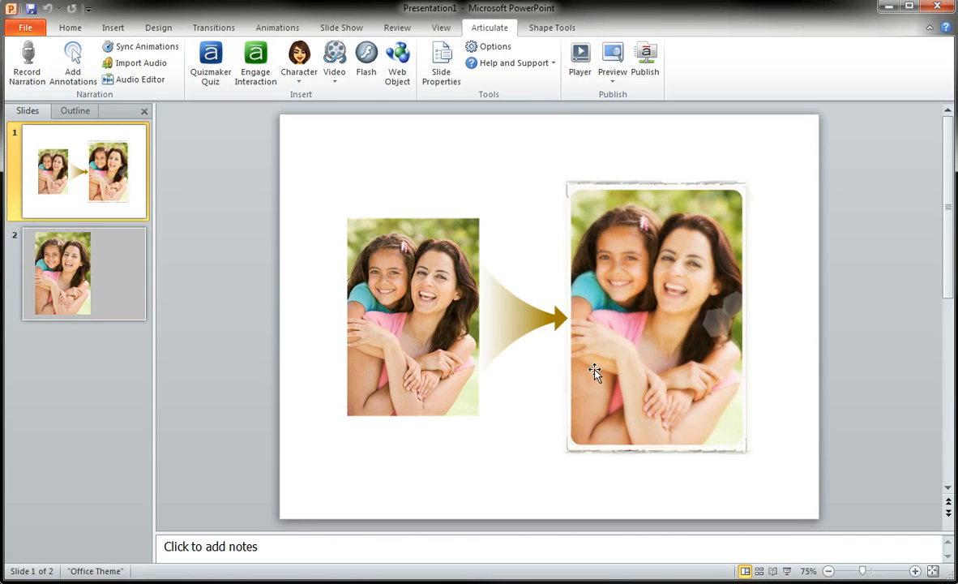
pyautogui.click(61, 272)
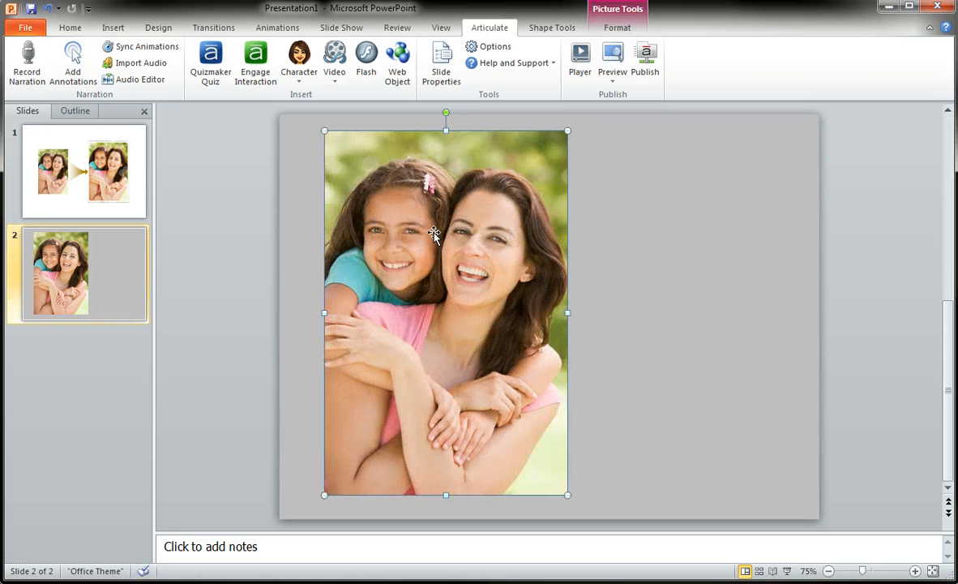
pyautogui.moveTo(420, 250)
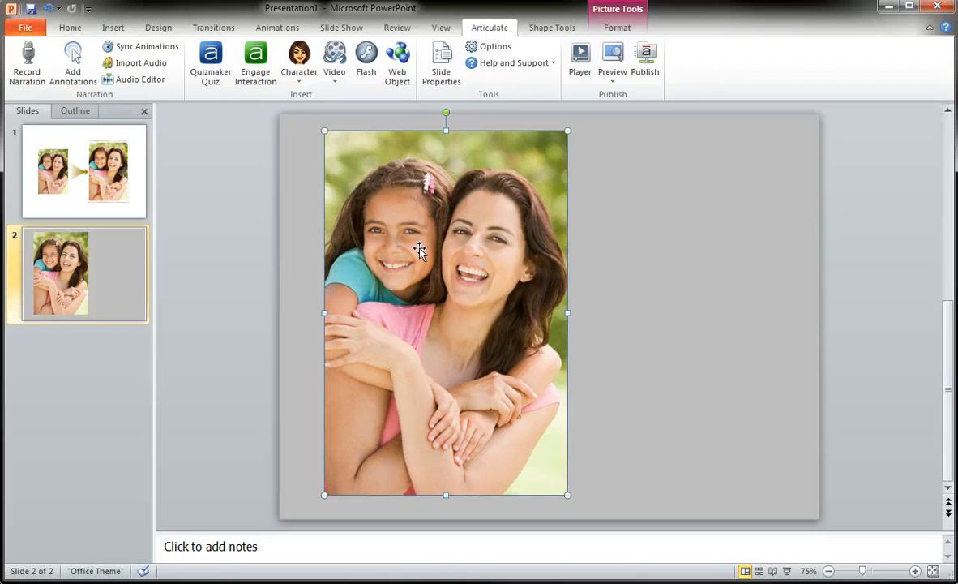
pyautogui.moveTo(412, 250)
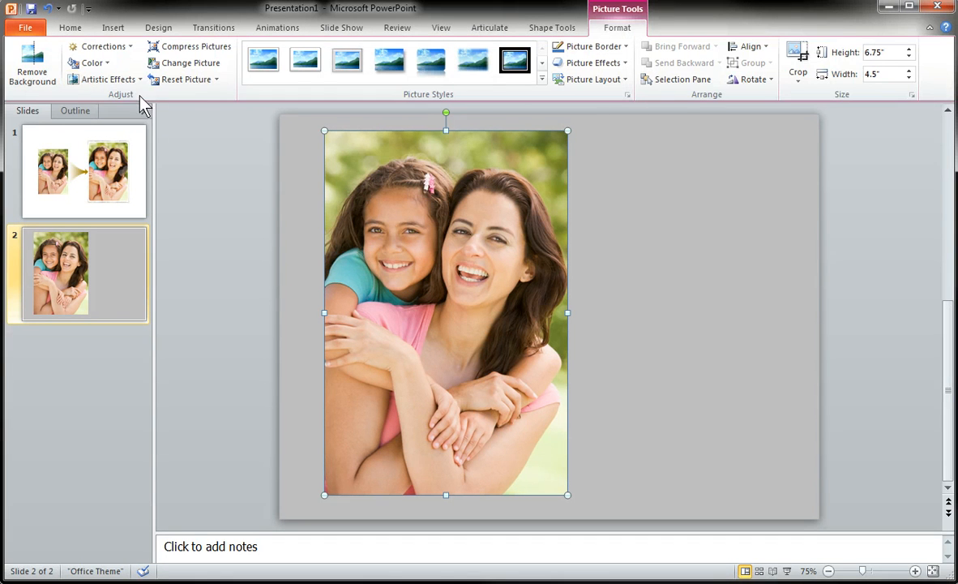
pyautogui.rightClick(446, 311)
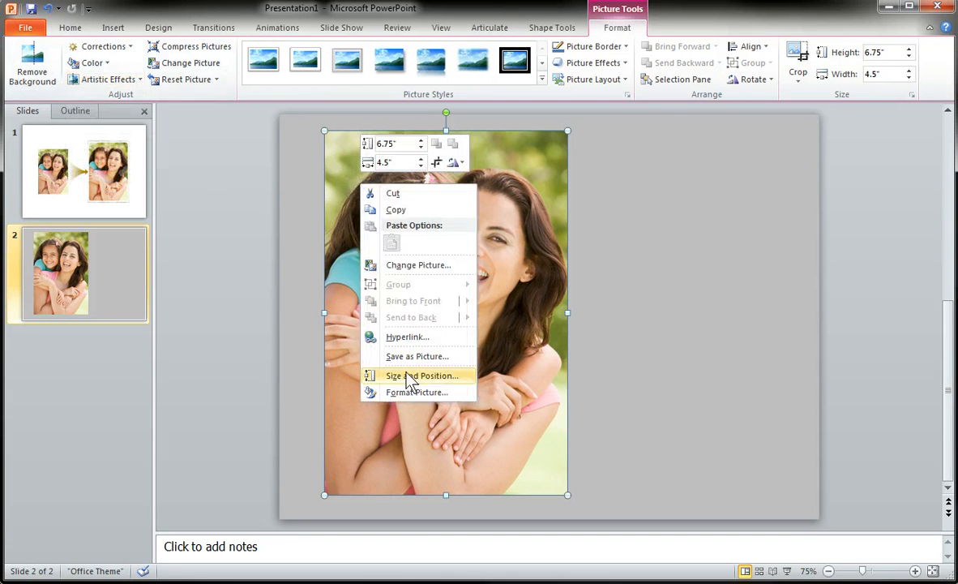
pyautogui.click(420, 376)
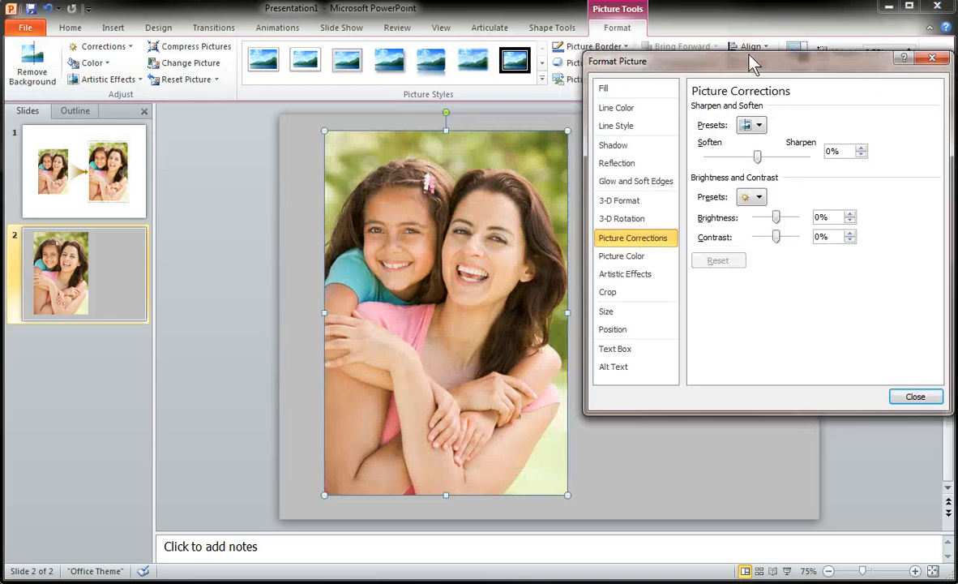
pyautogui.click(625, 272)
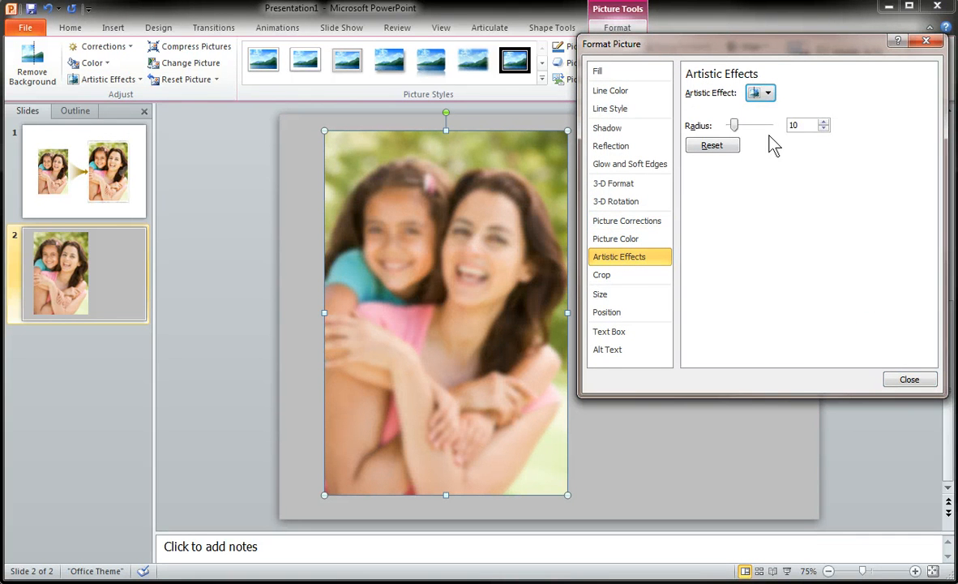
pyautogui.click(824, 128)
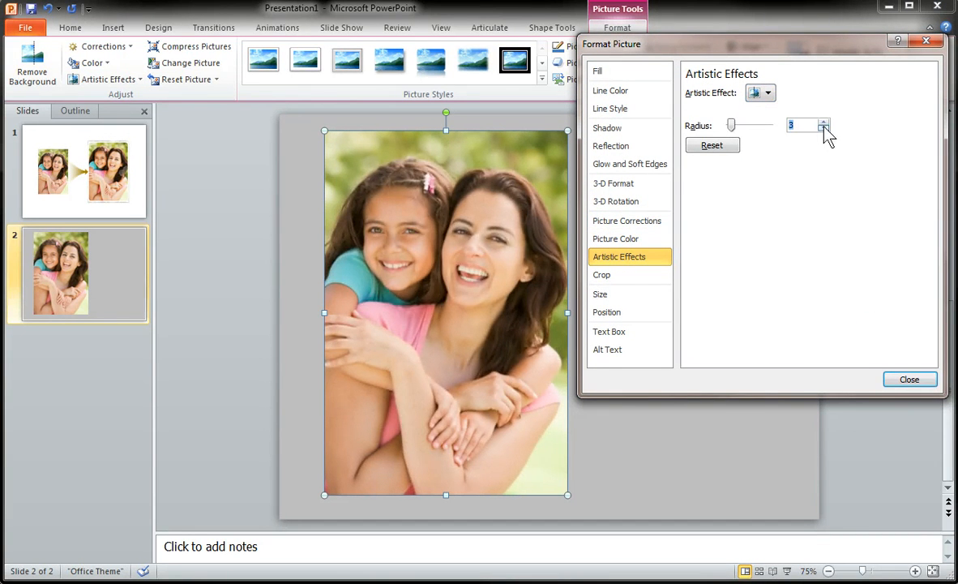
pyautogui.click(824, 121)
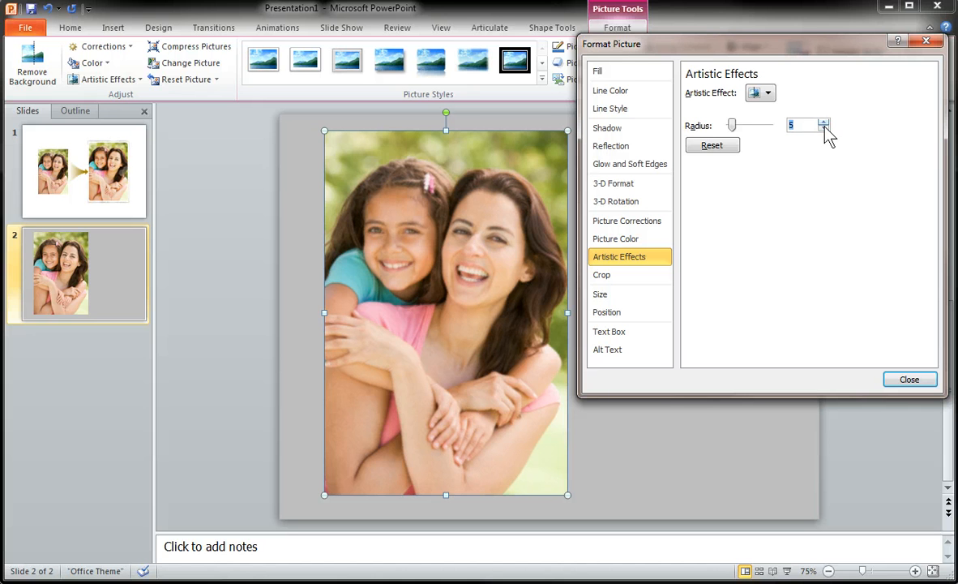
pyautogui.click(824, 130)
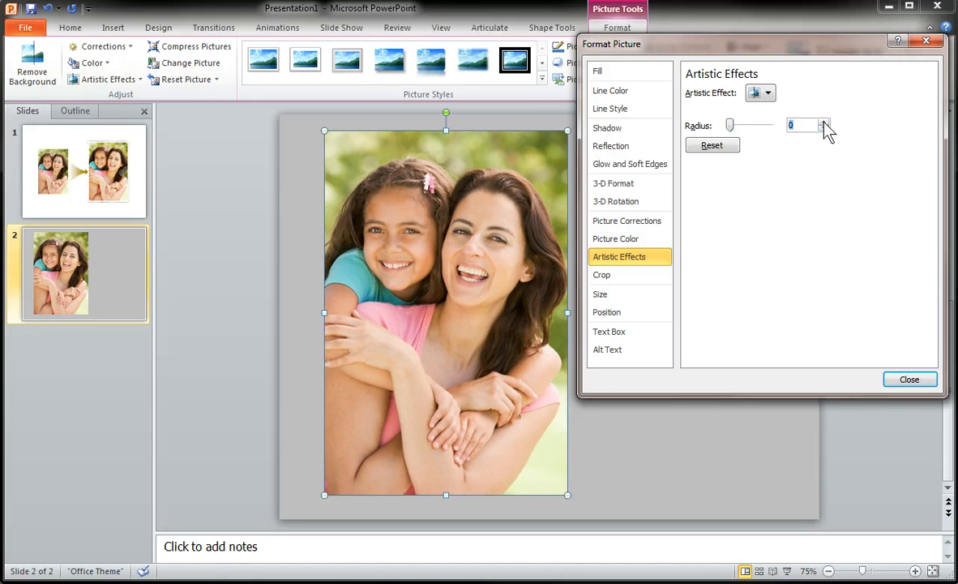
pyautogui.click(767, 92)
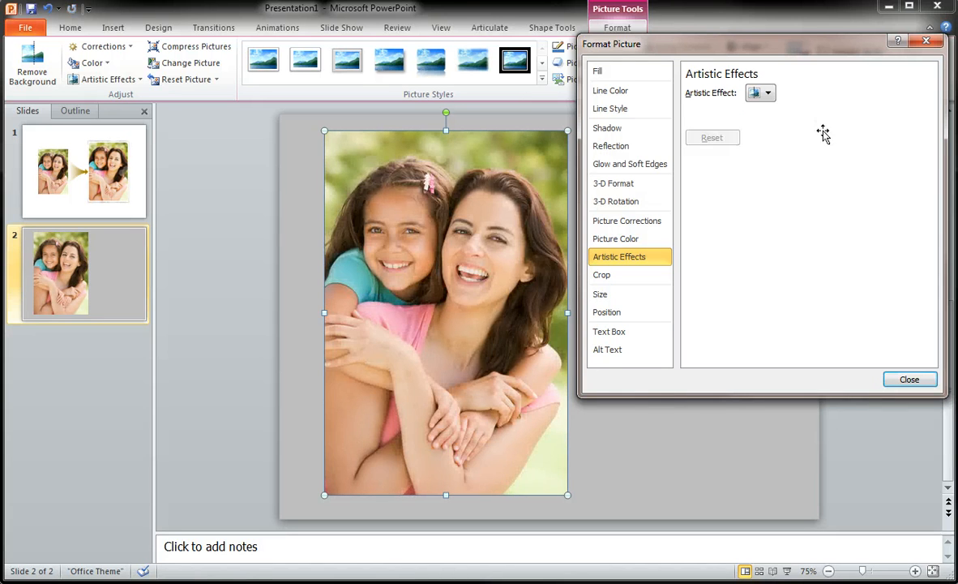
pyautogui.click(908, 380)
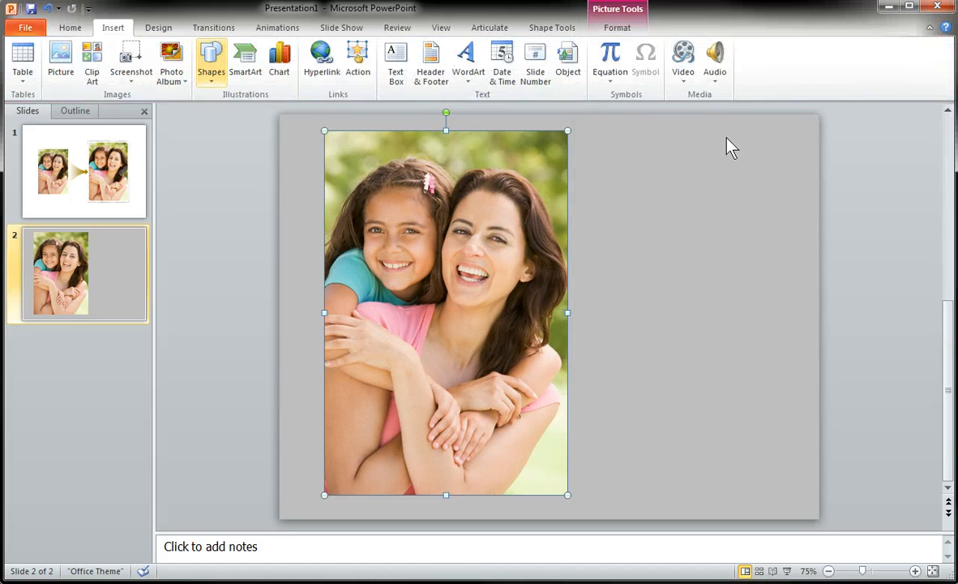
# Draw a rectangle beside the photo and fill it with a copied picture of the photo
pyautogui.click(211, 57)
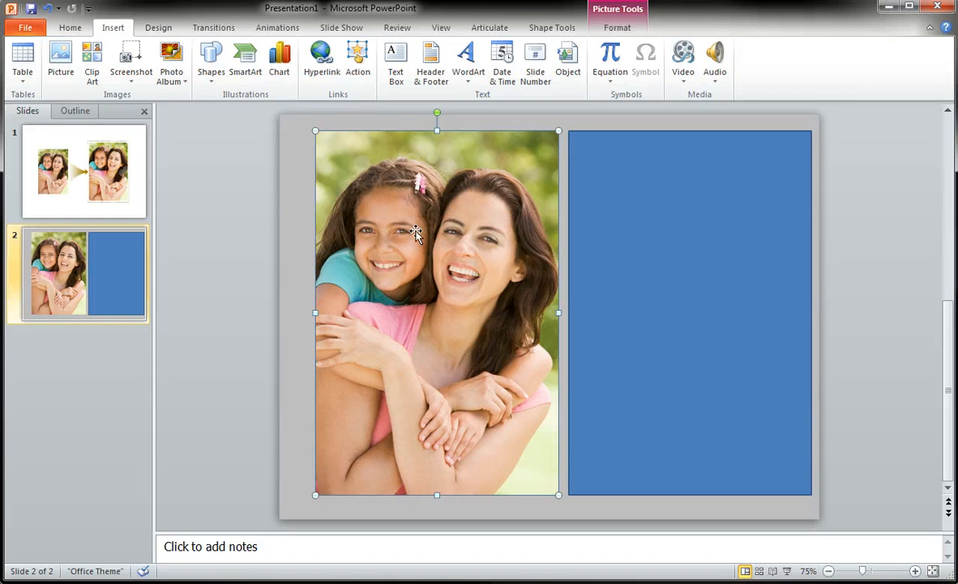
pyautogui.rightClick(416, 233)
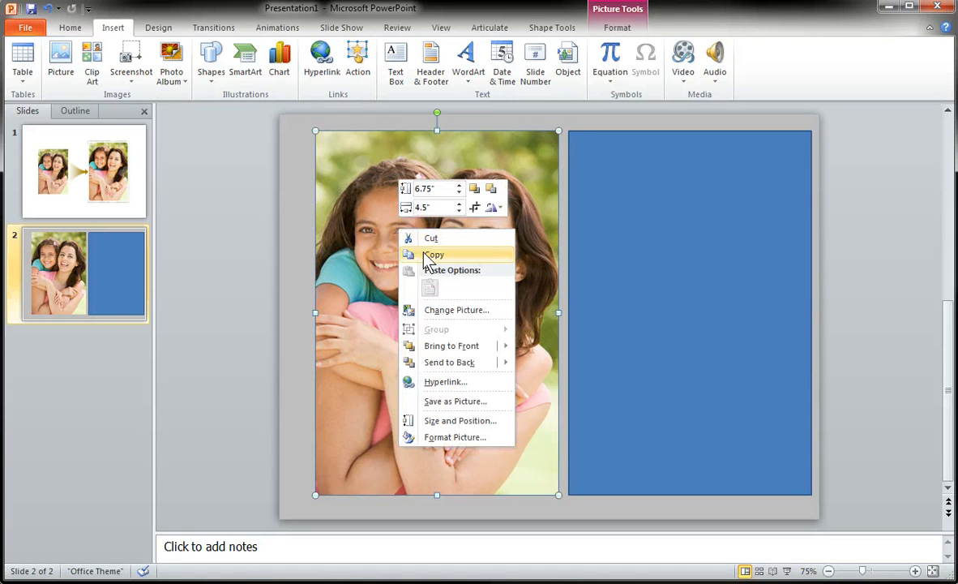
pyautogui.click(689, 312)
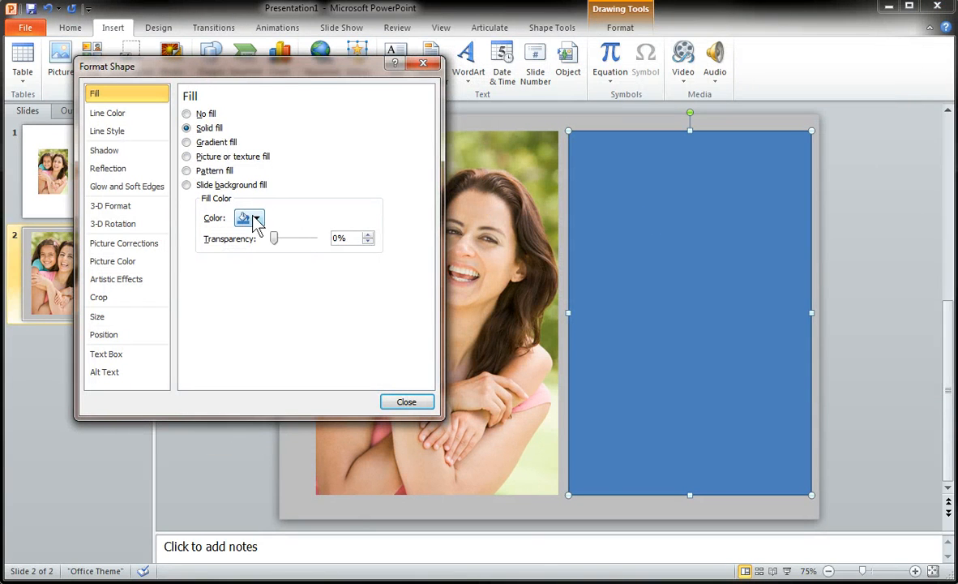
pyautogui.click(186, 156)
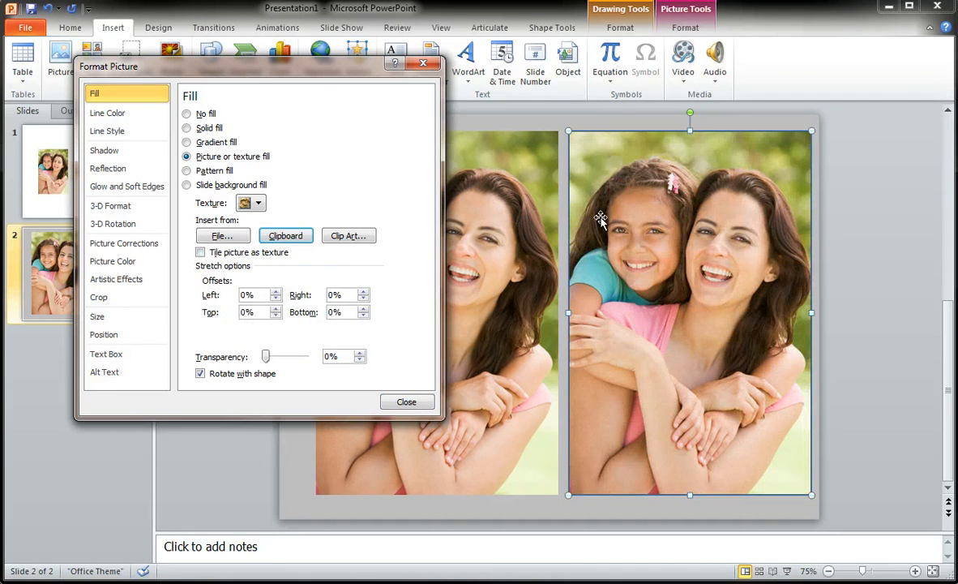
# Remove the rectangle's outline and nudge the picture fill's transparency
pyautogui.click(107, 113)
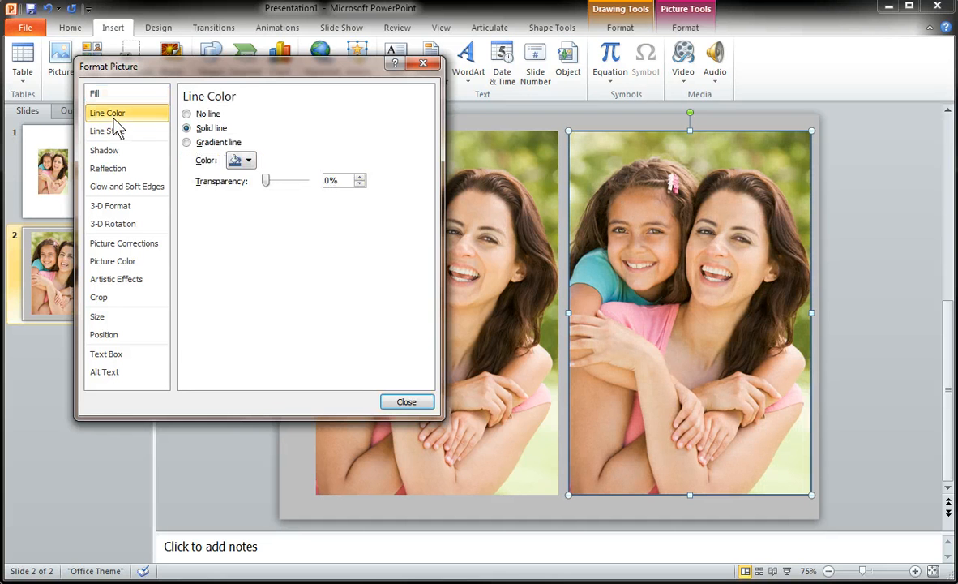
pyautogui.click(188, 114)
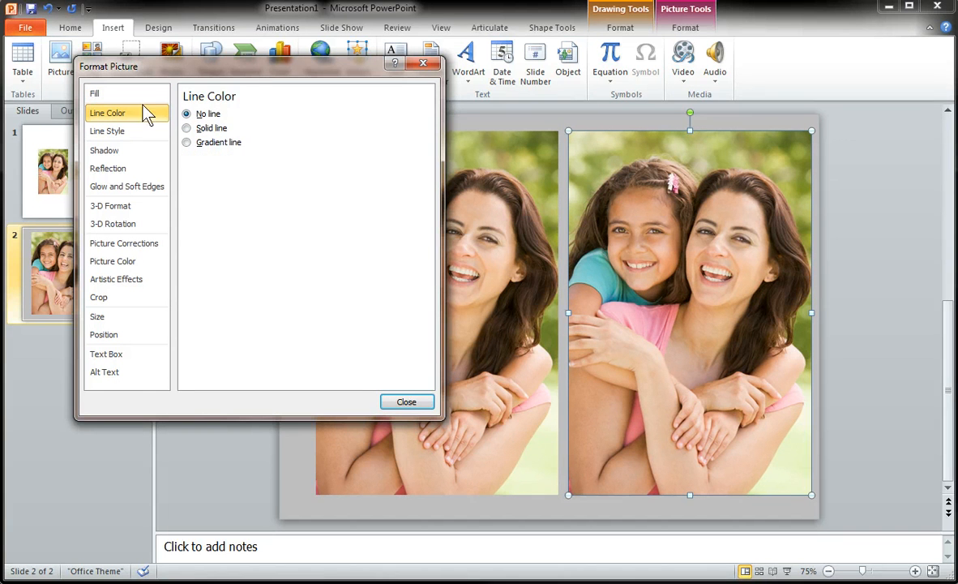
pyautogui.click(94, 92)
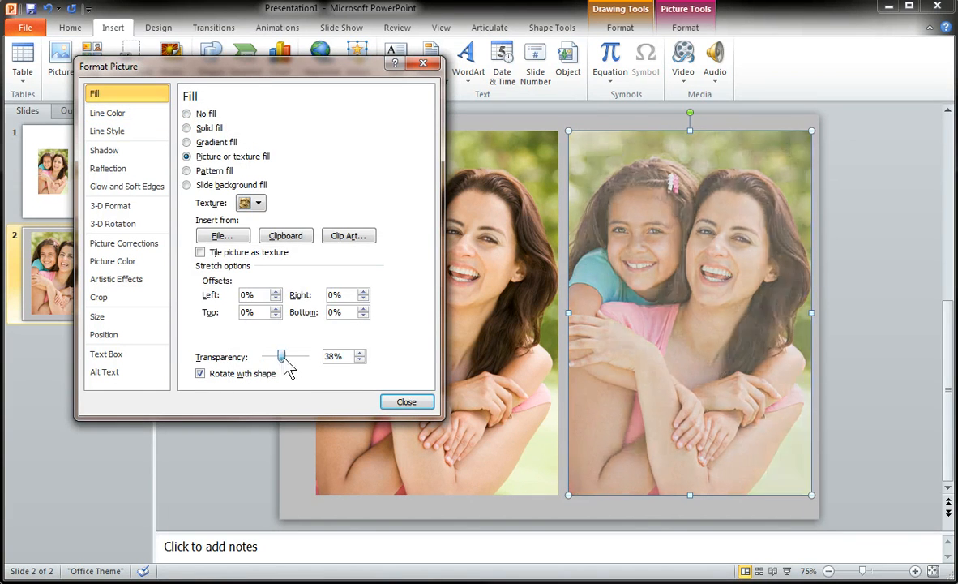
pyautogui.moveTo(283, 357); pyautogui.dragTo(265, 357)
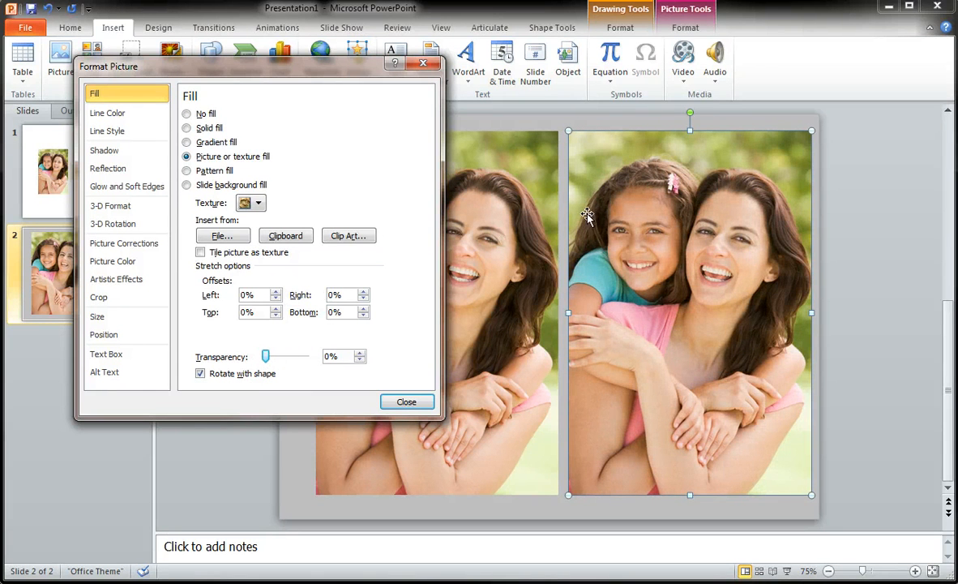
# Apply the Blur artistic effect to the photo fill and raise its radius to about 12
pyautogui.click(116, 279)
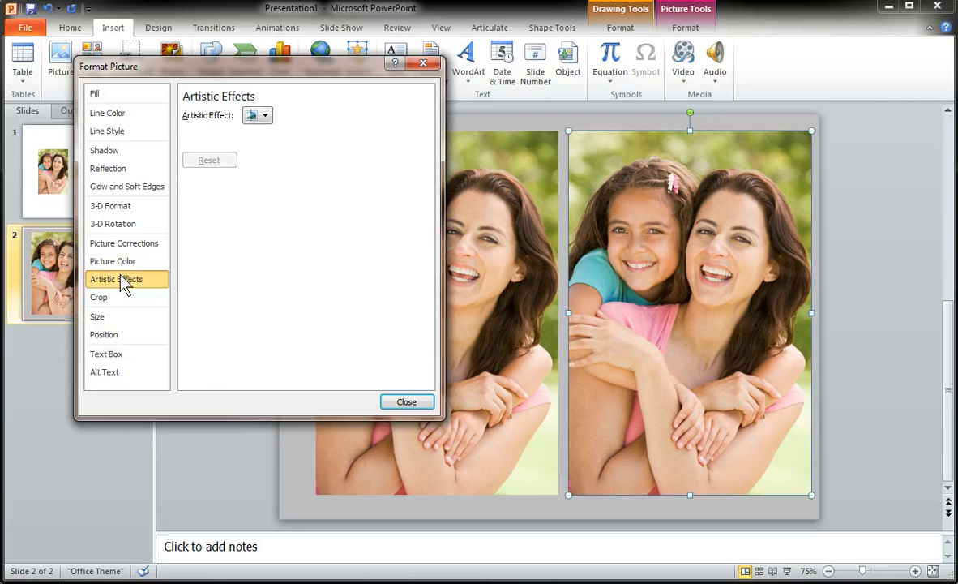
pyautogui.click(264, 113)
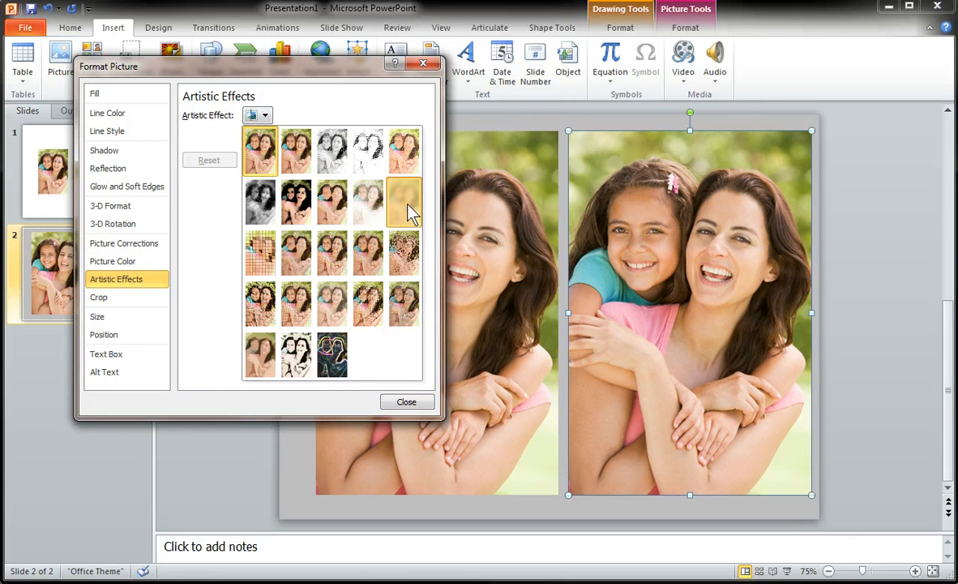
pyautogui.click(404, 201)
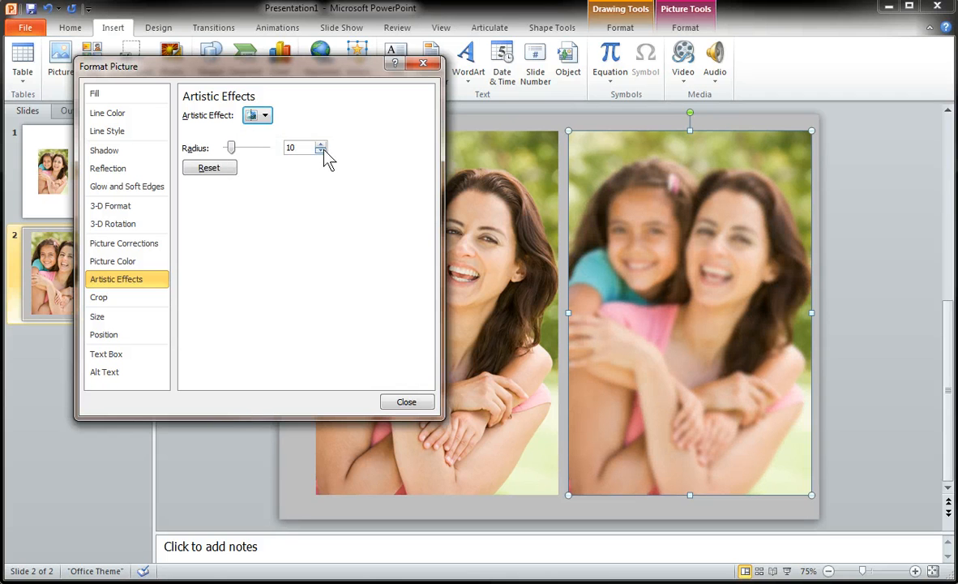
pyautogui.click(321, 143)
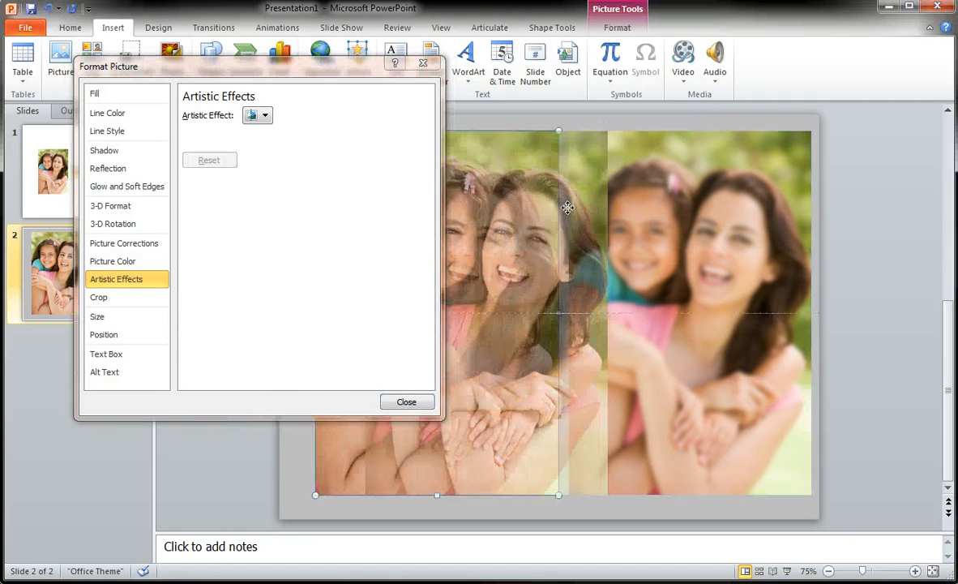
# Stack the blurred copy over the original at 37% fill transparency for a soft glow, then deselect it
pyautogui.click(266, 114)
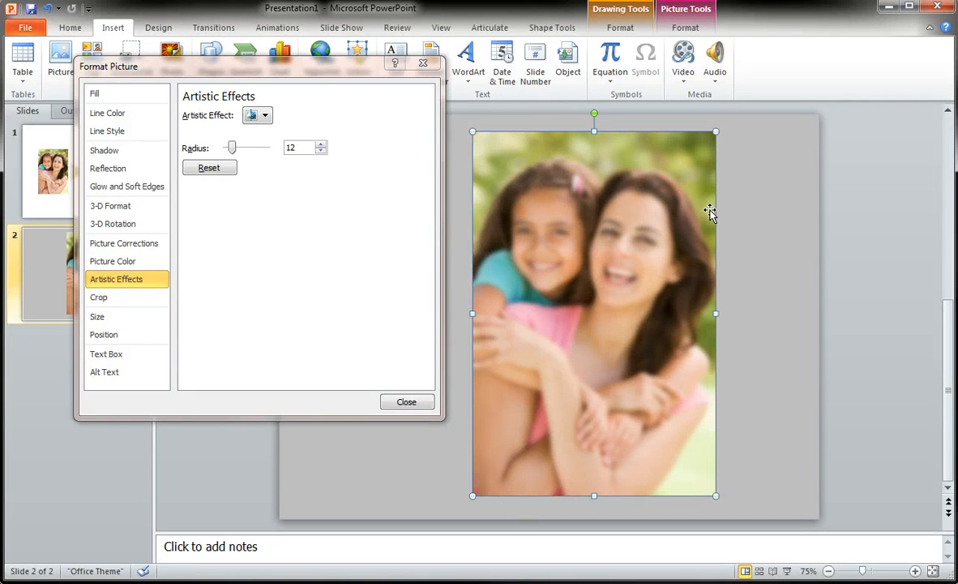
pyautogui.click(94, 92)
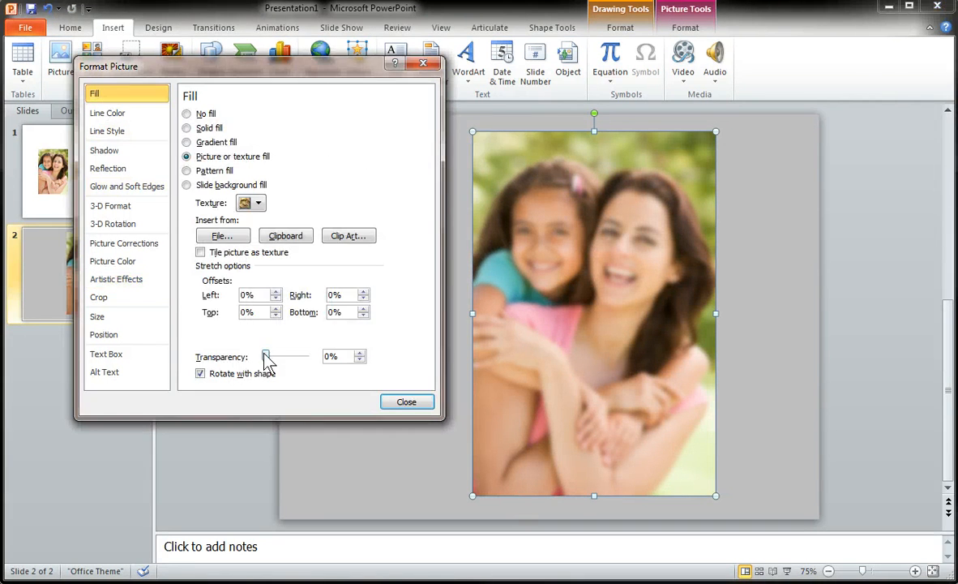
pyautogui.moveTo(263, 356); pyautogui.dragTo(286, 357)
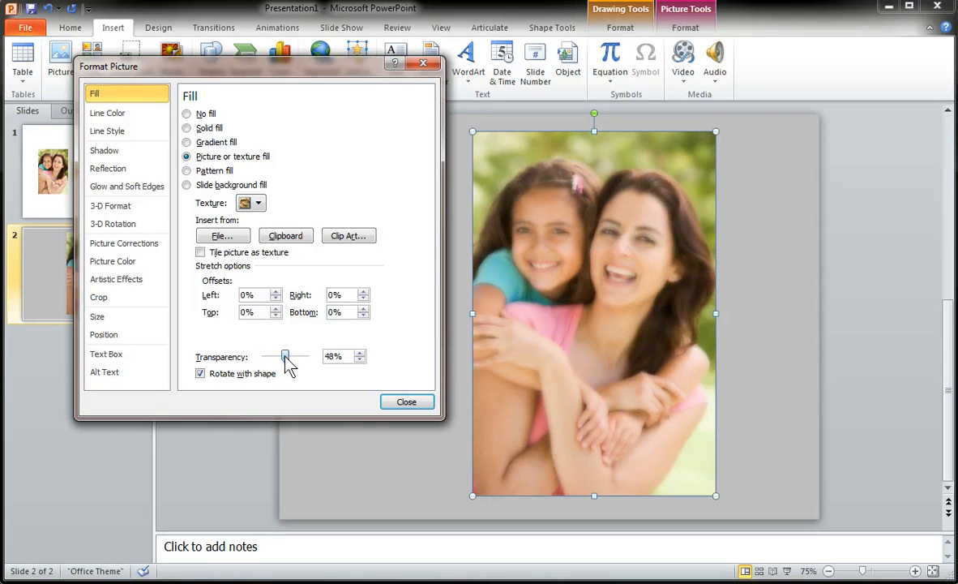
pyautogui.moveTo(285, 357); pyautogui.dragTo(278, 357)
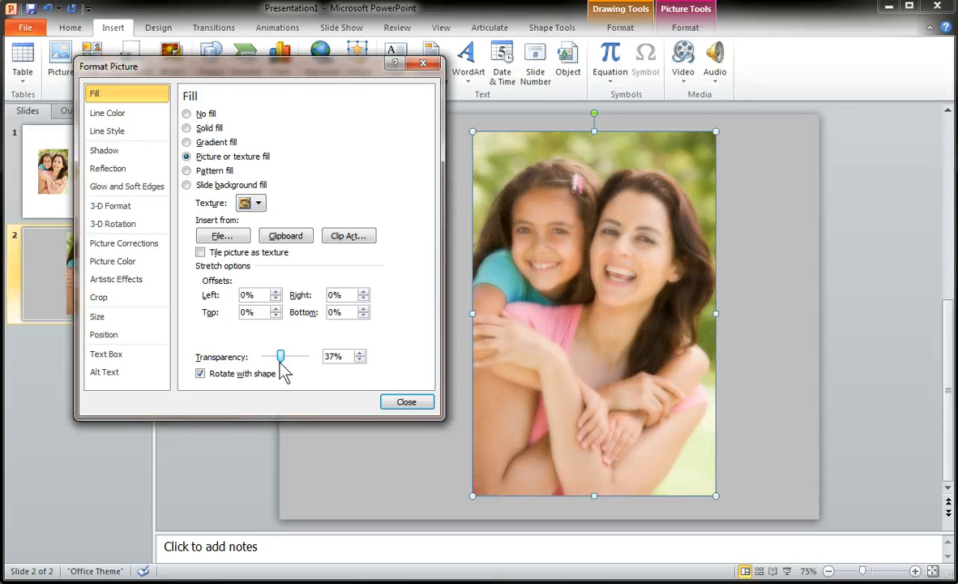
pyautogui.moveTo(405, 403)
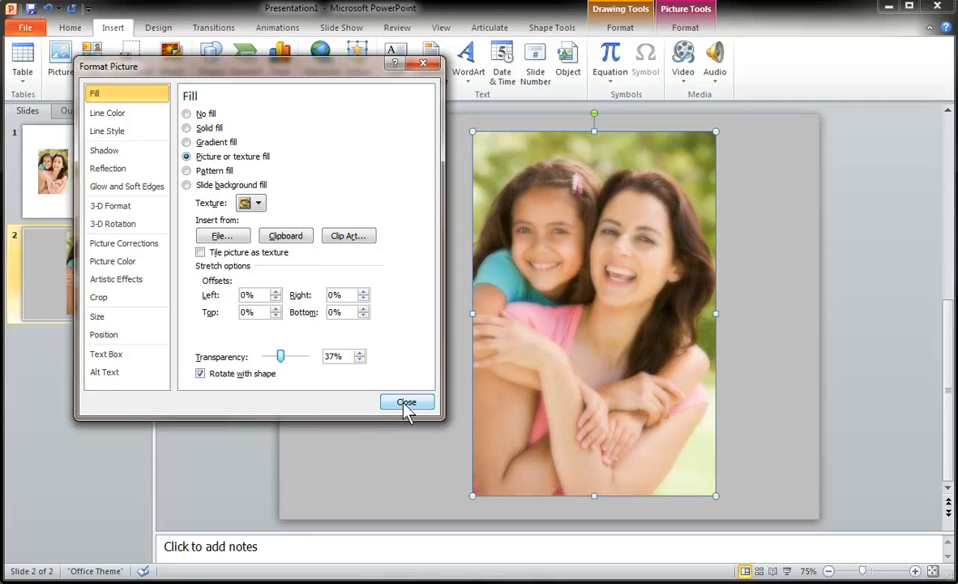
pyautogui.click(406, 402)
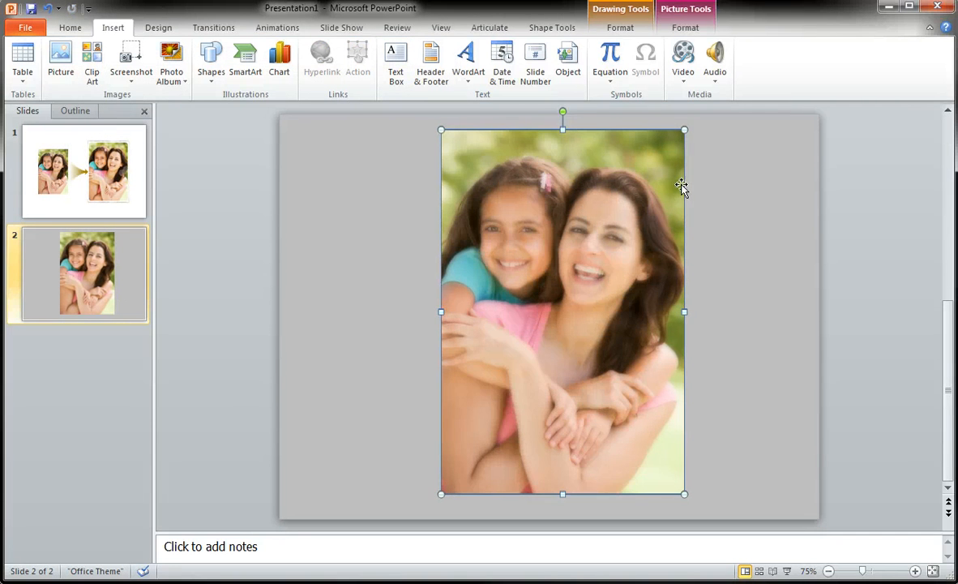
pyautogui.click(717, 230)
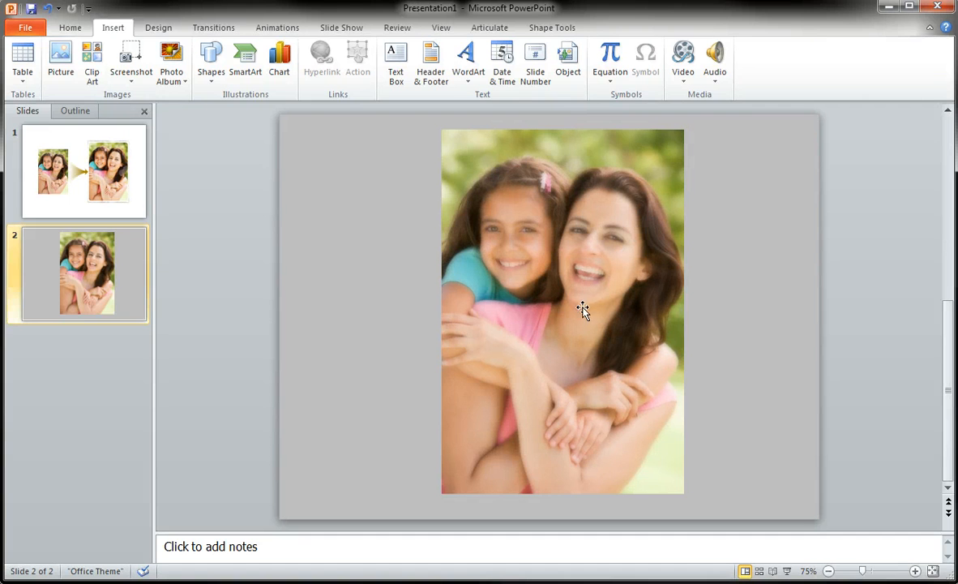
# Place a white hexagon at about 80% transparency with soft edges on the photo's upper left
pyautogui.click(85, 171)
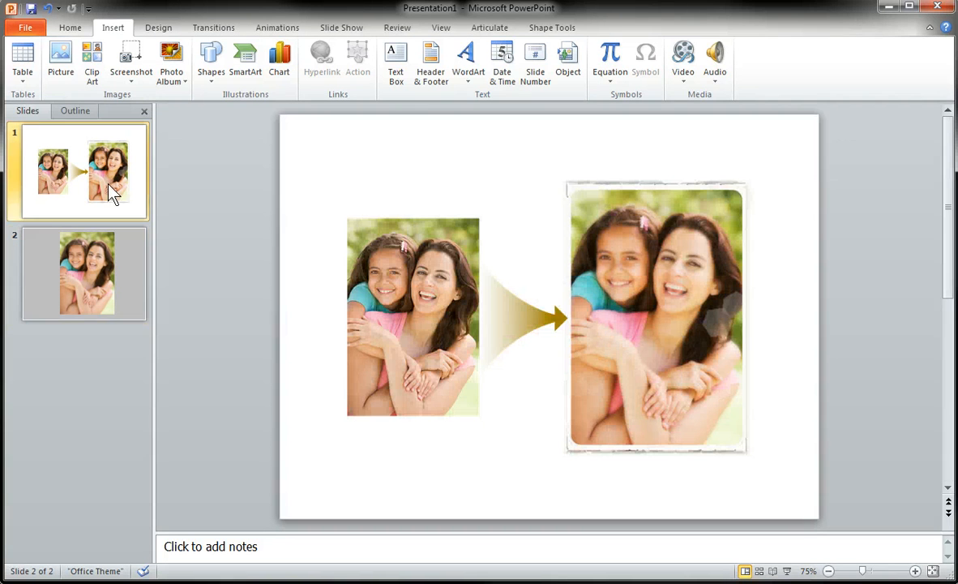
pyautogui.click(84, 170)
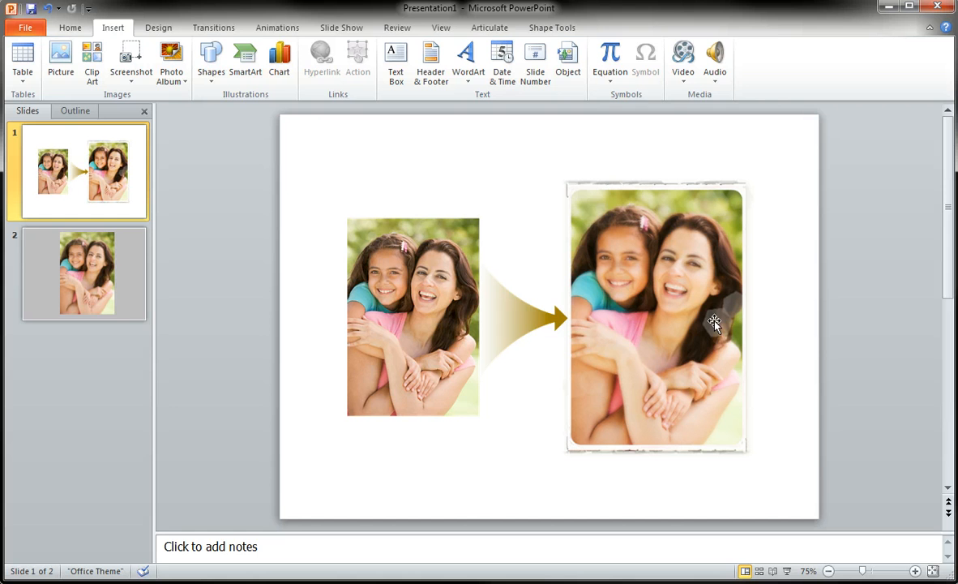
pyautogui.click(86, 274)
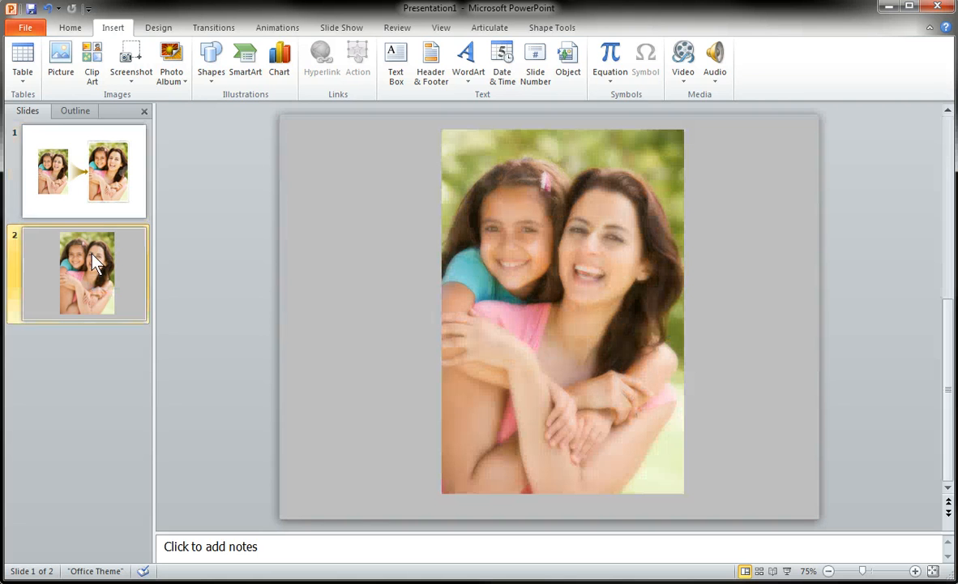
pyautogui.click(211, 61)
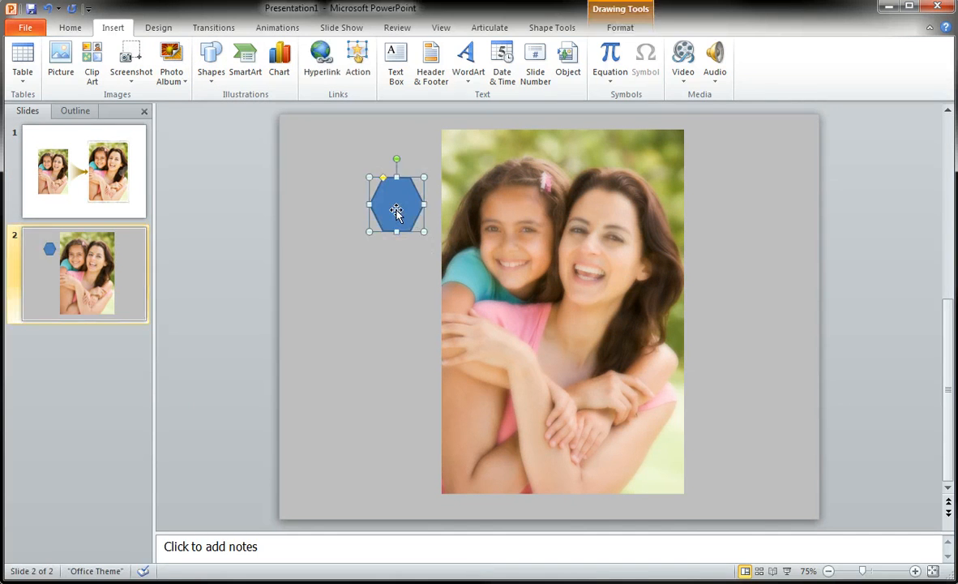
pyautogui.click(360, 45)
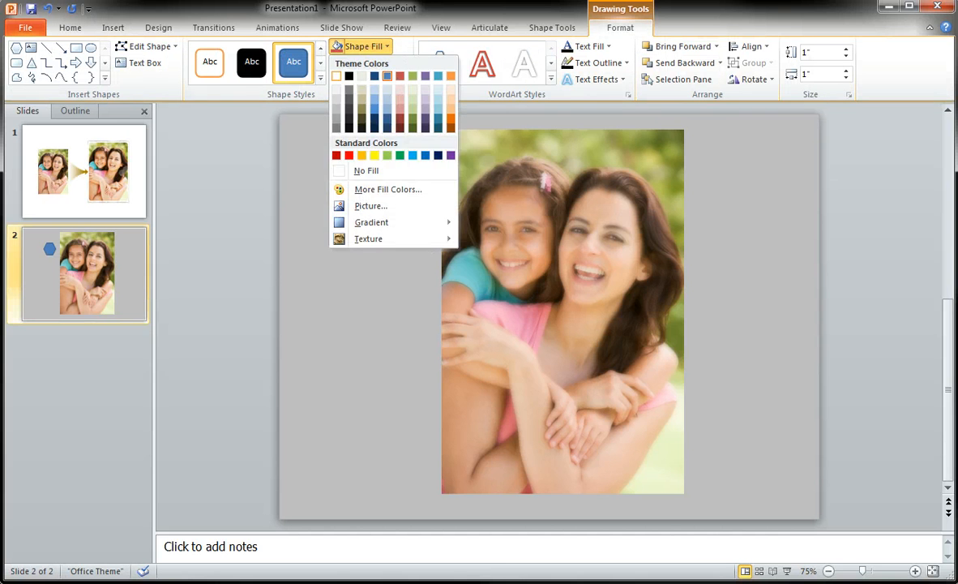
pyautogui.click(370, 62)
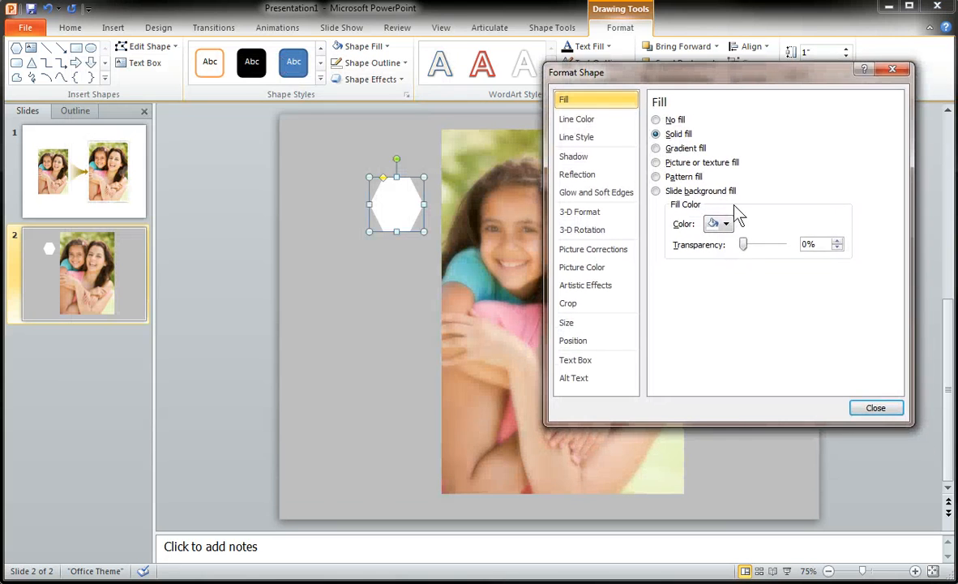
pyautogui.moveTo(743, 244); pyautogui.dragTo(779, 243)
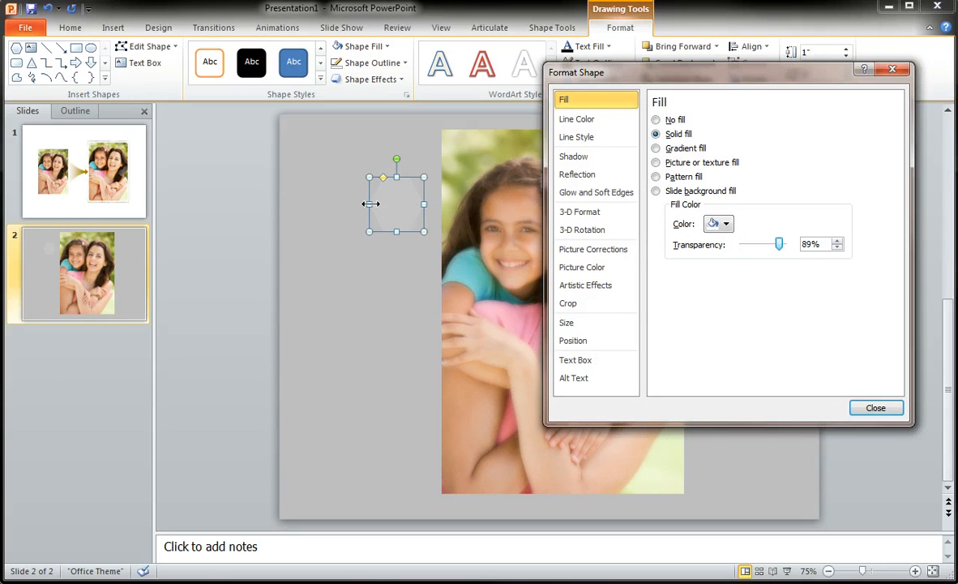
pyautogui.moveTo(396, 203); pyautogui.dragTo(469, 240)
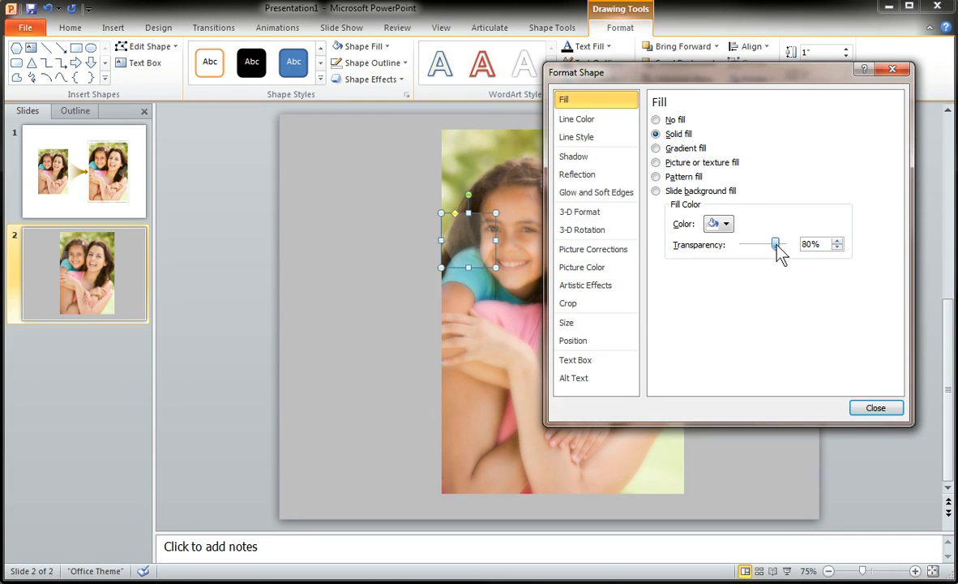
pyautogui.click(596, 192)
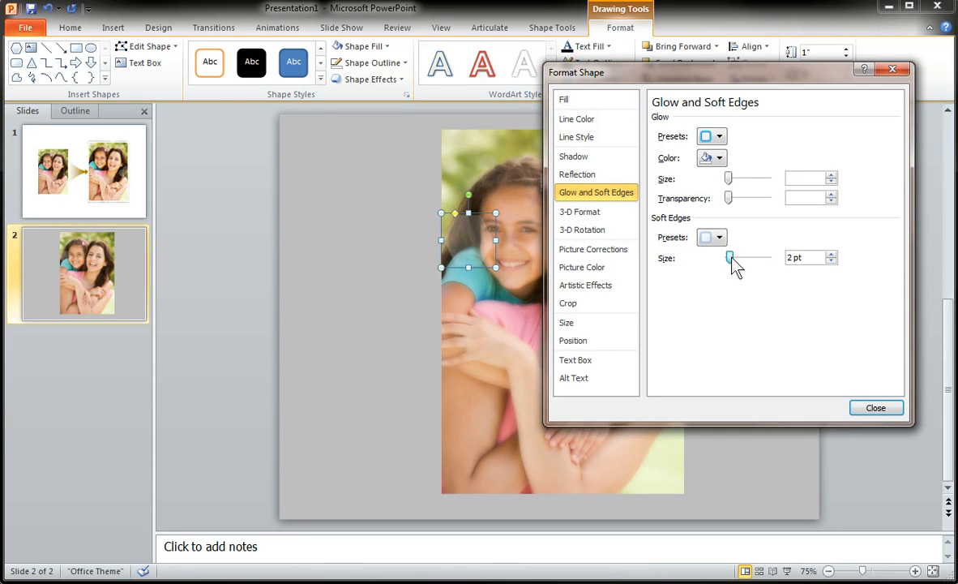
pyautogui.click(876, 407)
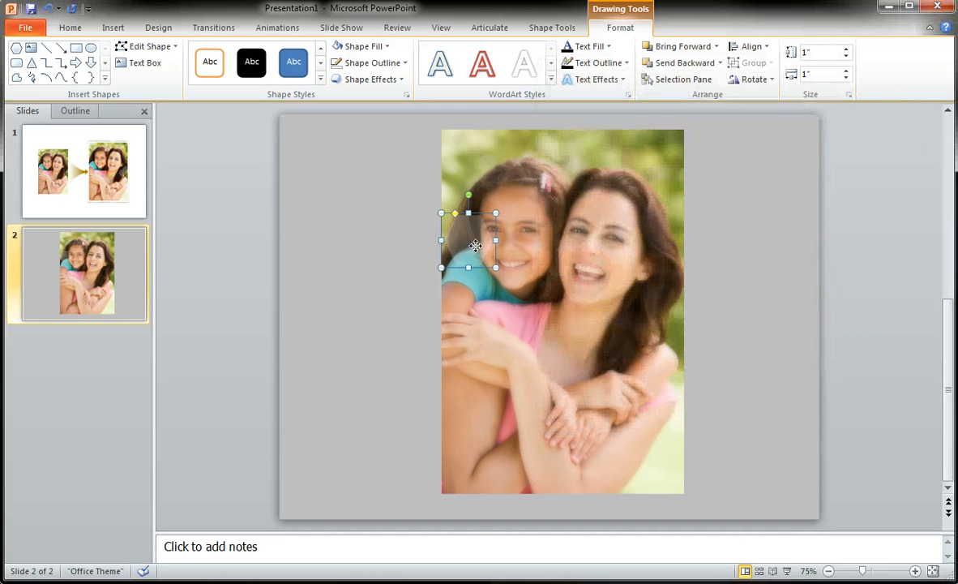
# Scatter further hexagon copies, moved and rotated, along the photo's right edge and lower left
pyautogui.moveTo(469, 244); pyautogui.dragTo(671, 303)
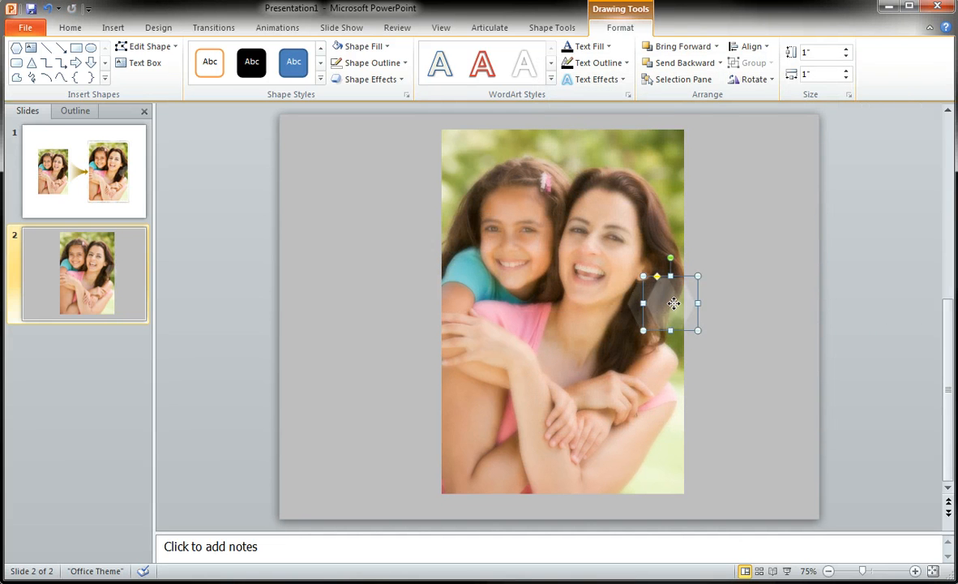
pyautogui.moveTo(674, 303); pyautogui.dragTo(635, 349)
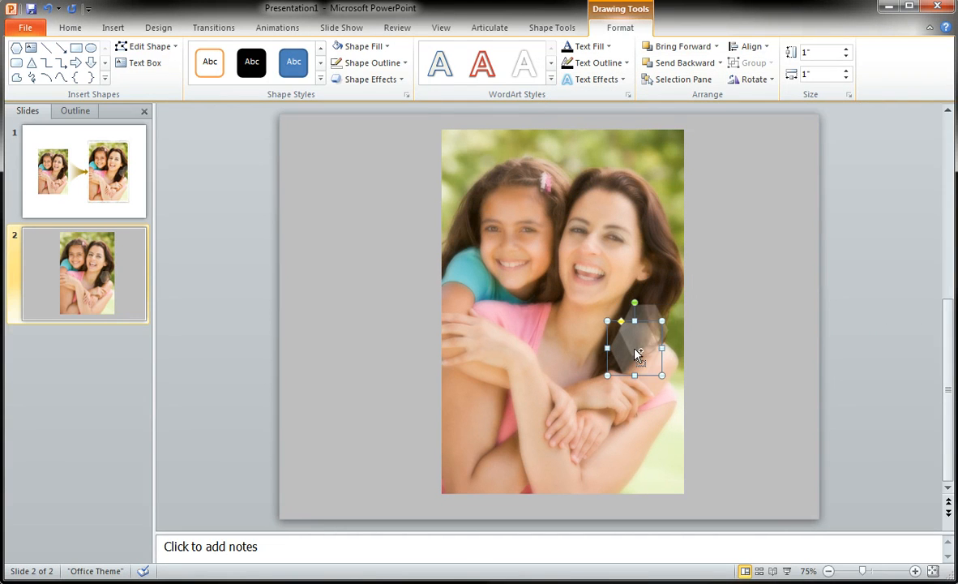
pyautogui.moveTo(636, 354); pyautogui.dragTo(663, 316)
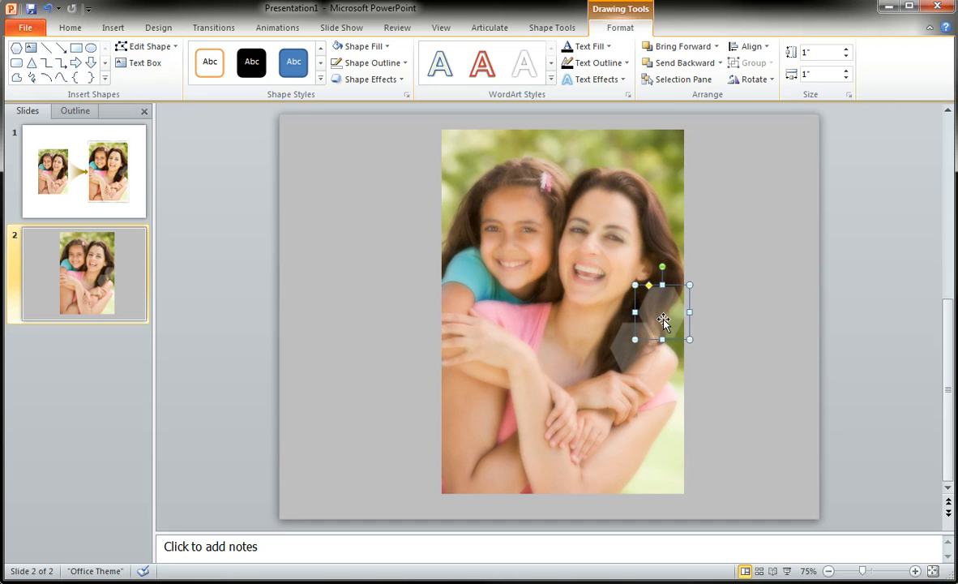
pyautogui.moveTo(663, 316); pyautogui.dragTo(641, 369)
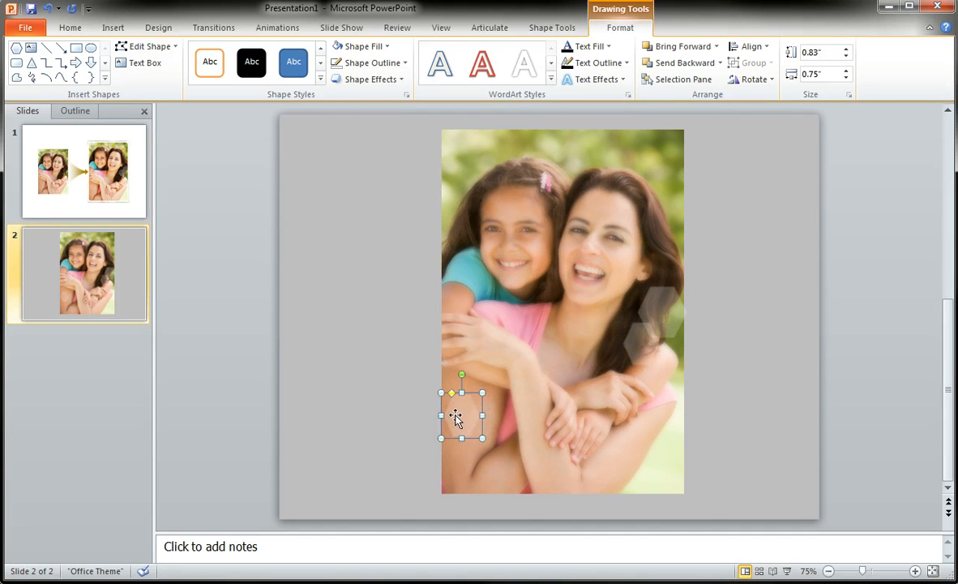
pyautogui.moveTo(462, 415); pyautogui.dragTo(480, 438)
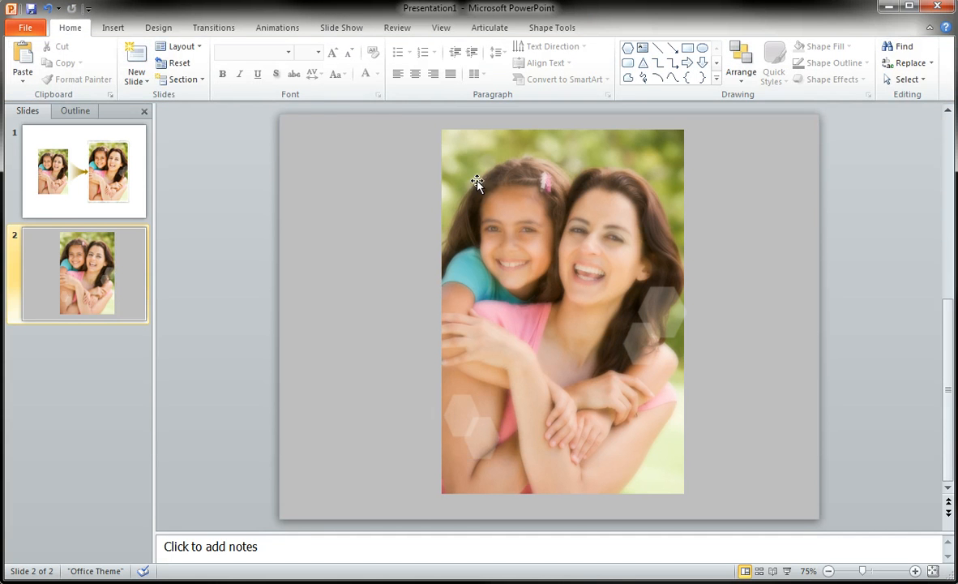
# Draw a rectangle over the whole photo and subtract a rounded rectangle to form a frame
pyautogui.click(114, 26)
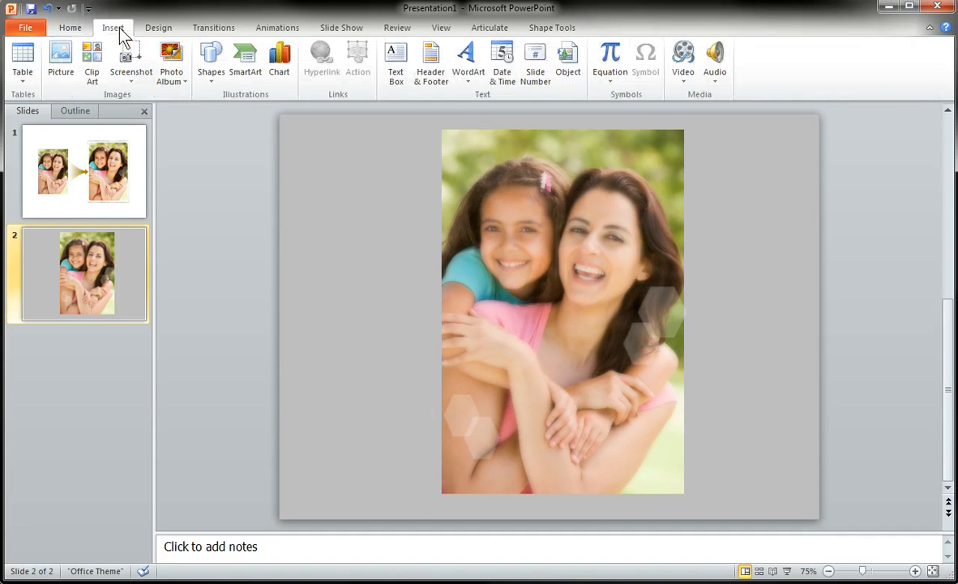
pyautogui.click(210, 62)
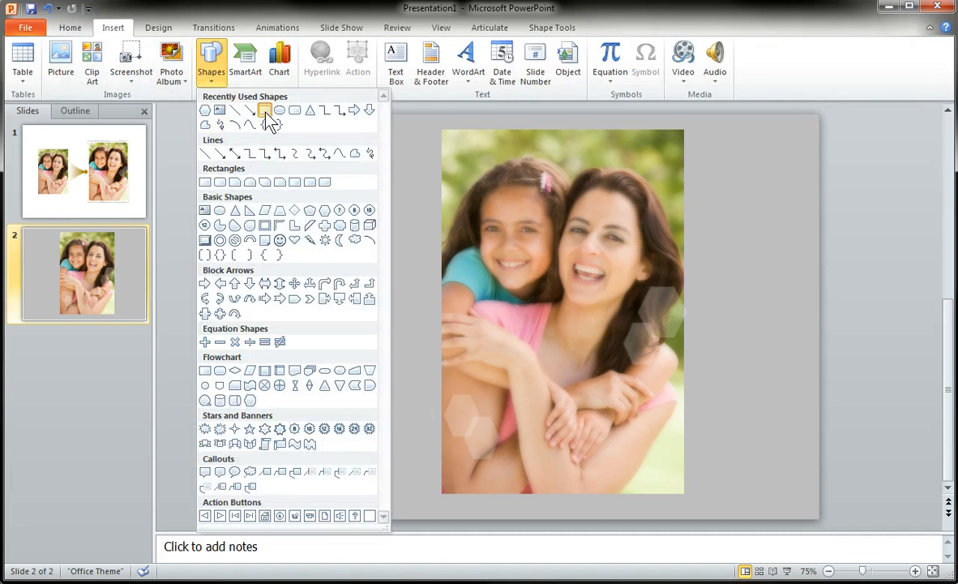
pyautogui.click(266, 110)
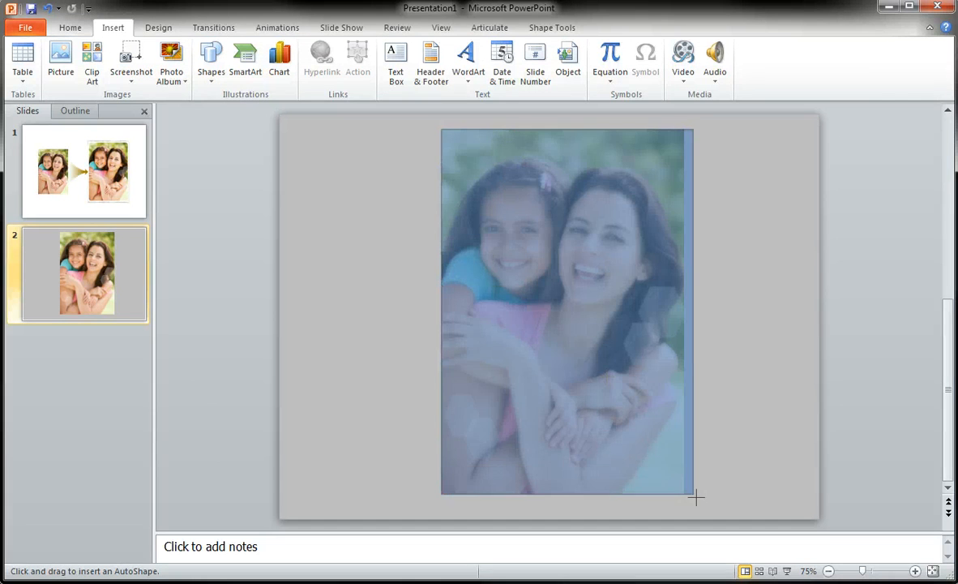
pyautogui.moveTo(441, 130); pyautogui.dragTo(685, 493)
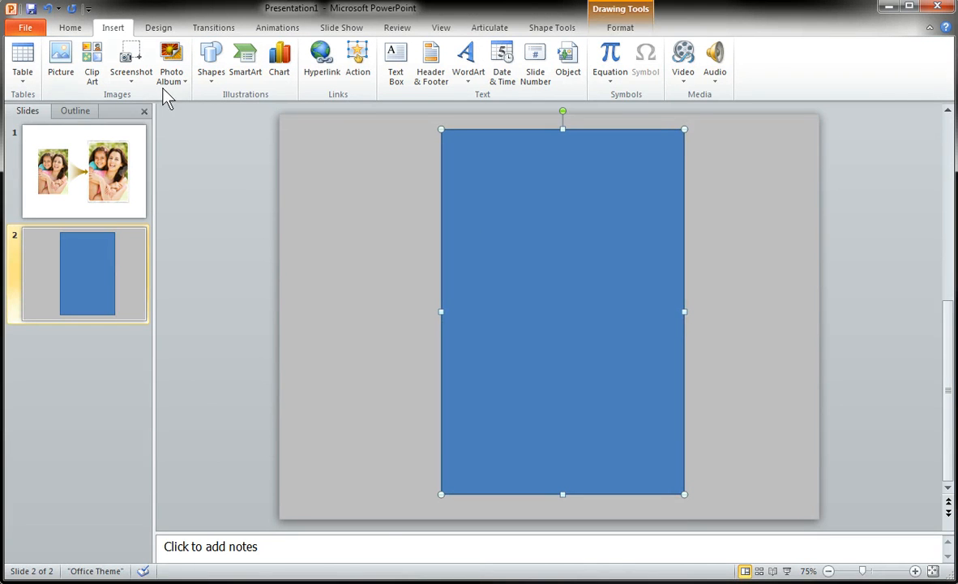
pyautogui.click(211, 62)
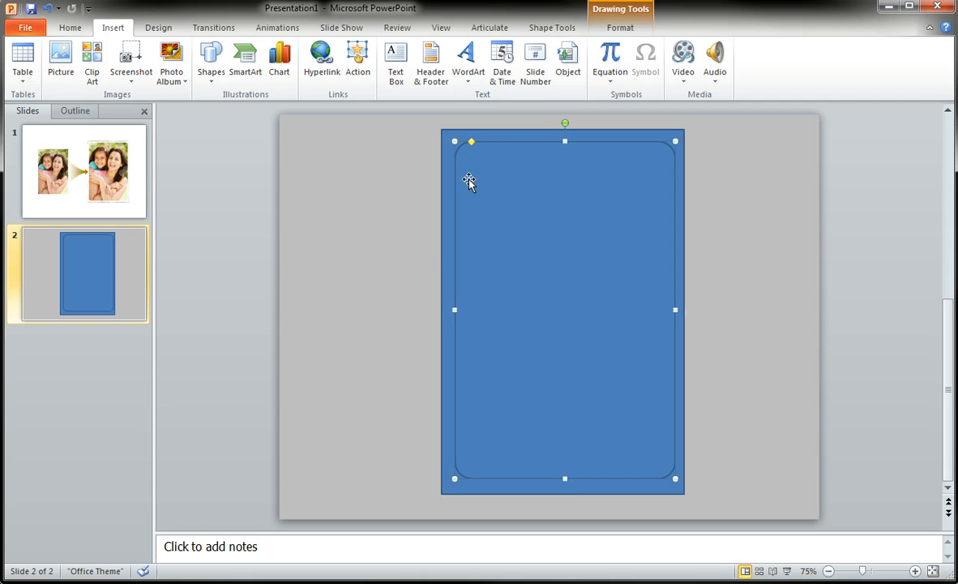
pyautogui.click(551, 26)
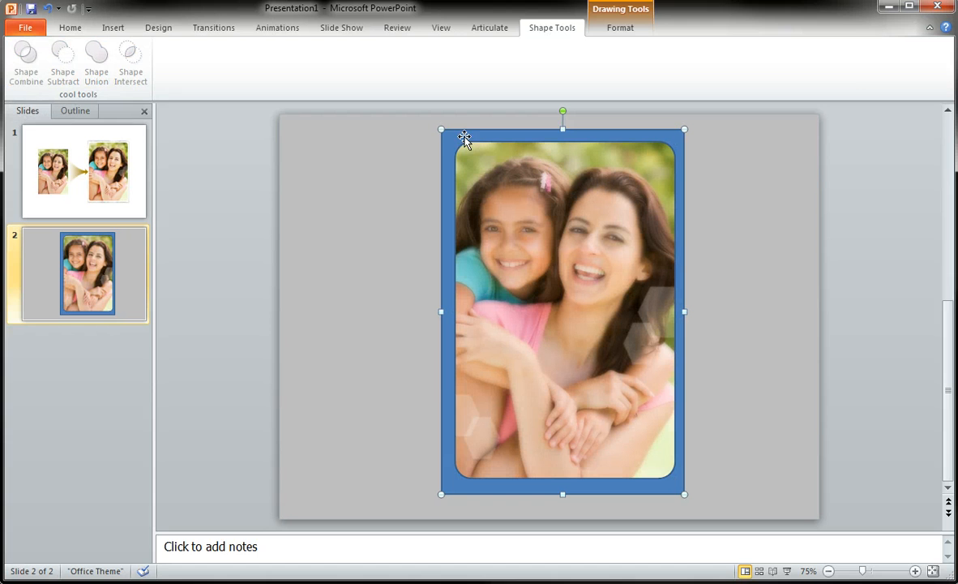
# Make the frame white with no outline around its rounded opening
pyautogui.click(620, 26)
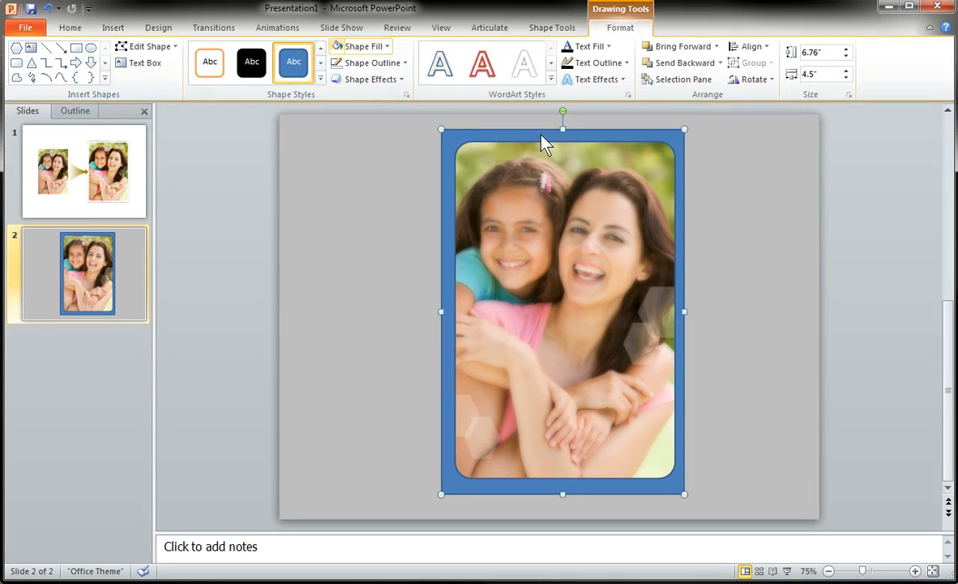
pyautogui.click(370, 62)
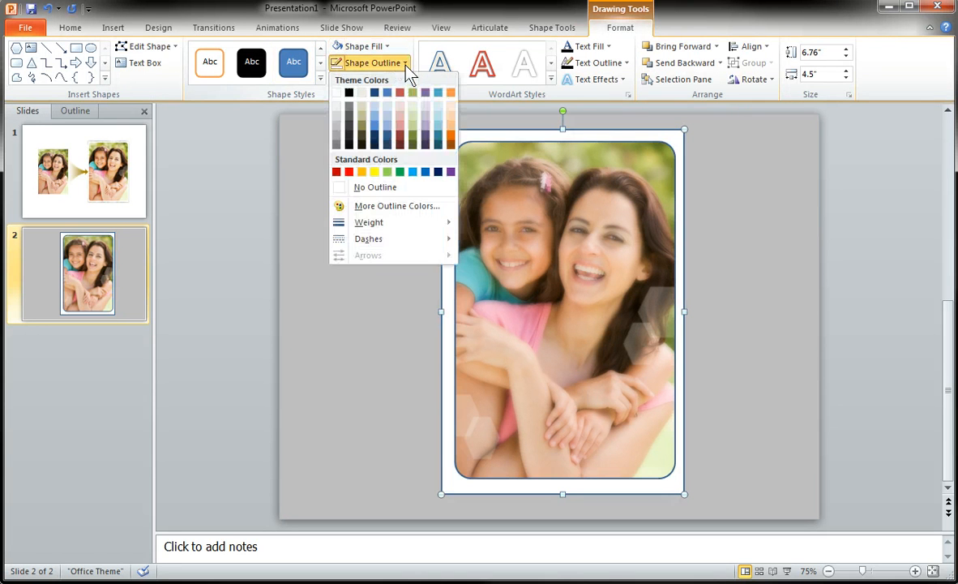
pyautogui.click(375, 187)
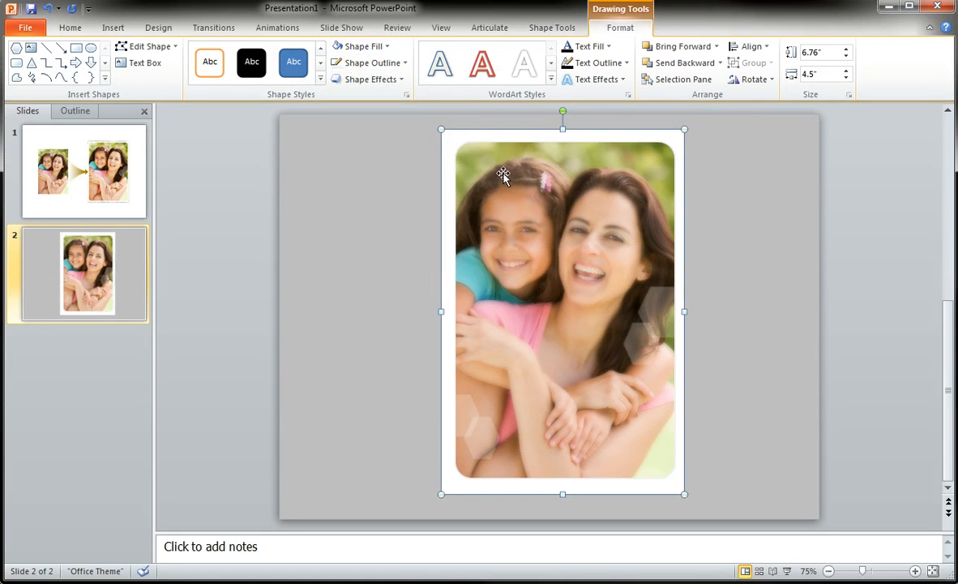
pyautogui.moveTo(469, 143)
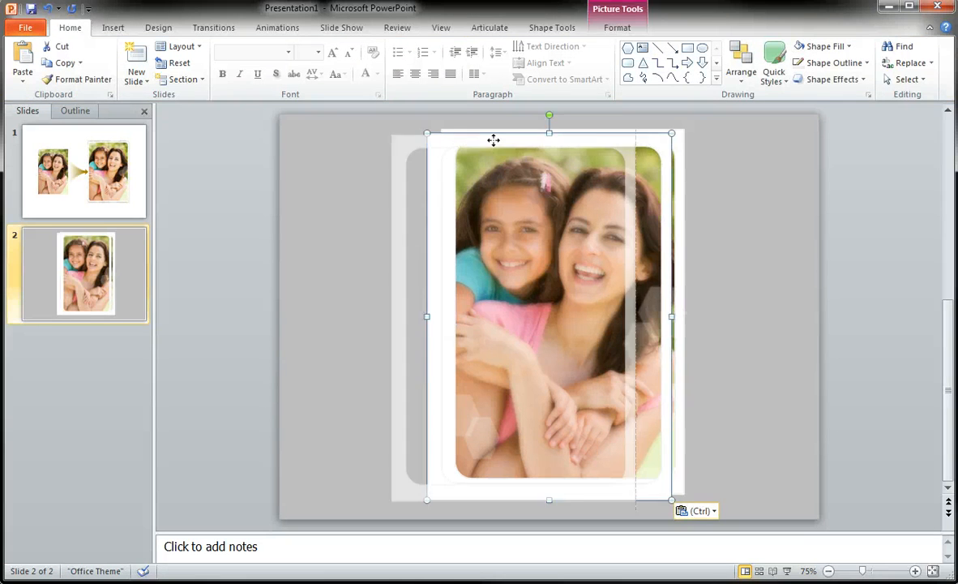
# Copy the frame as pictures and give the copies Cutout and Pencil Grayscale artistic effects
pyautogui.moveTo(548, 312); pyautogui.dragTo(462, 316)
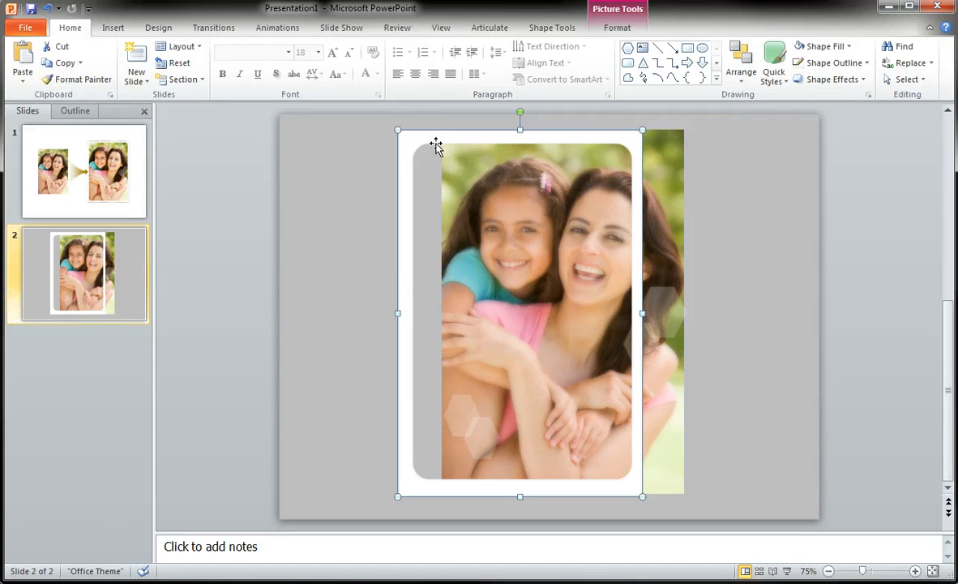
pyautogui.click(101, 78)
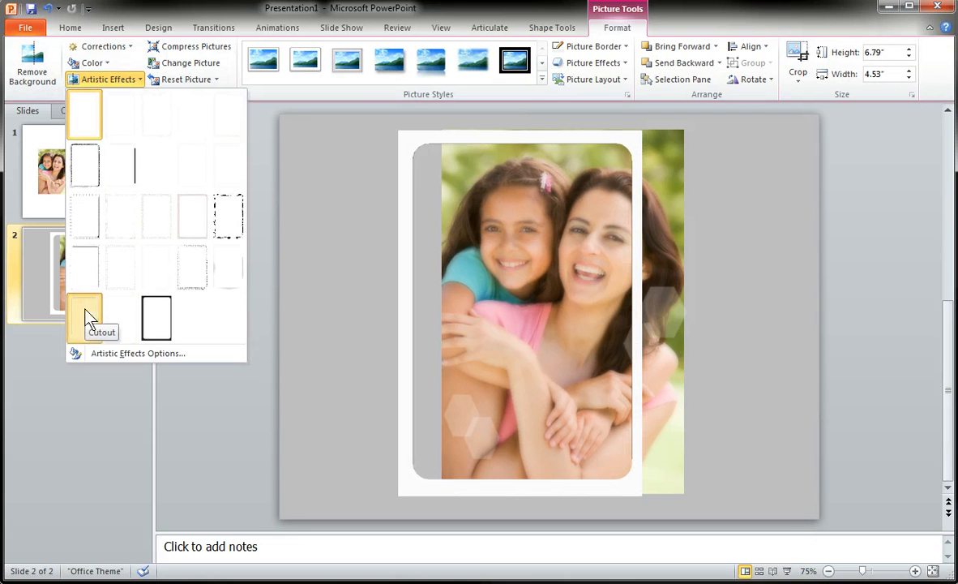
pyautogui.rightClick(535, 308)
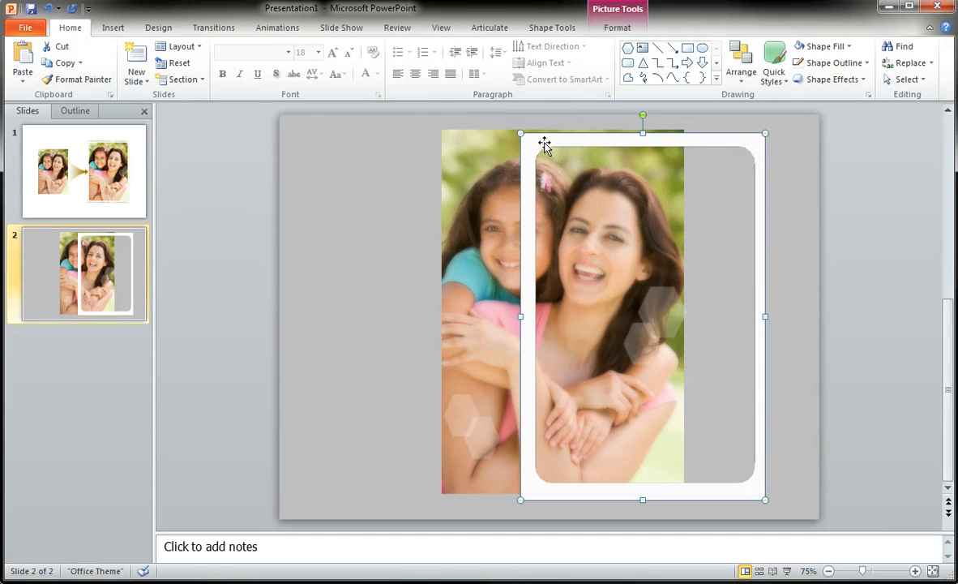
pyautogui.click(107, 78)
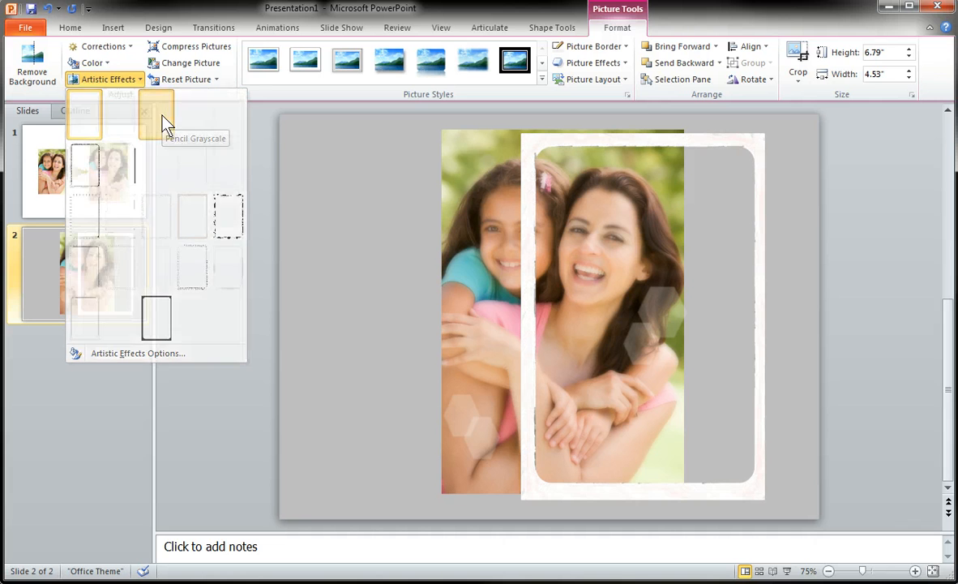
pyautogui.rightClick(555, 311)
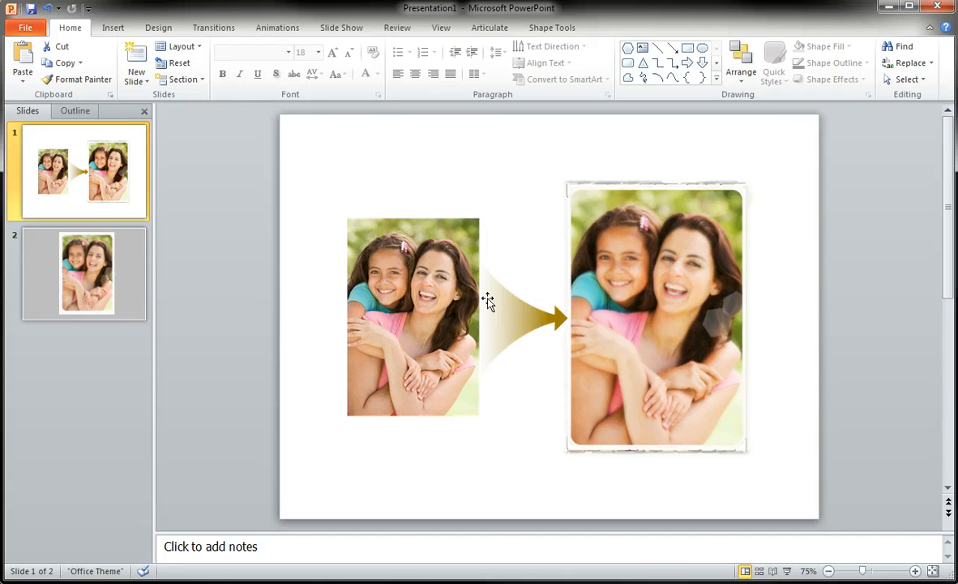
# Return to slide 2 showing the finished glowing photo in its white rounded frame
pyautogui.click(86, 272)
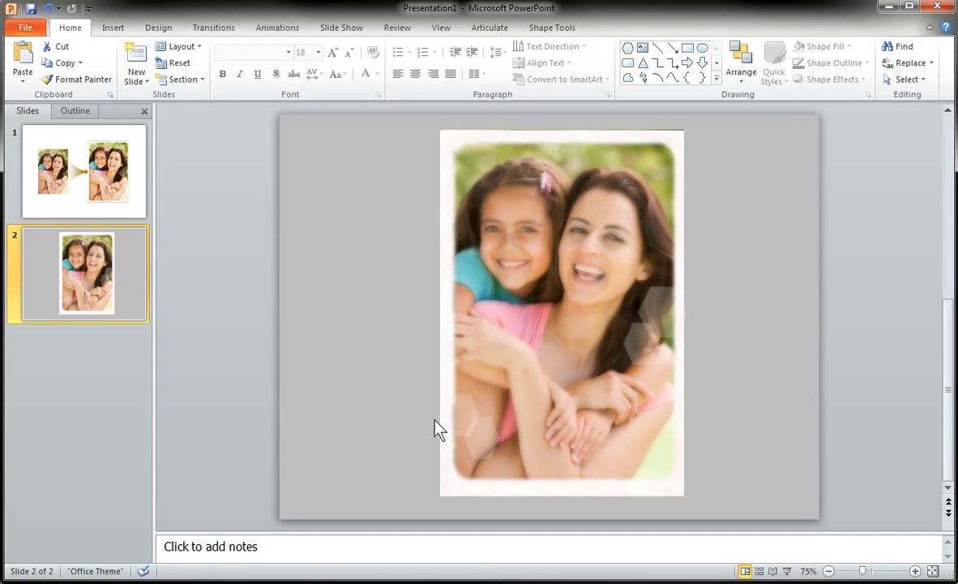
pyautogui.moveTo(307, 382)
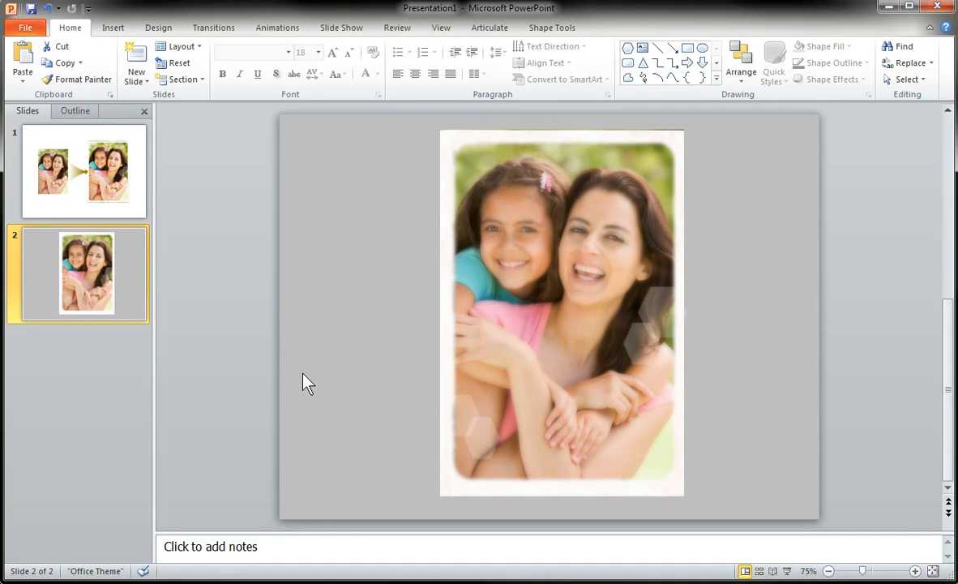